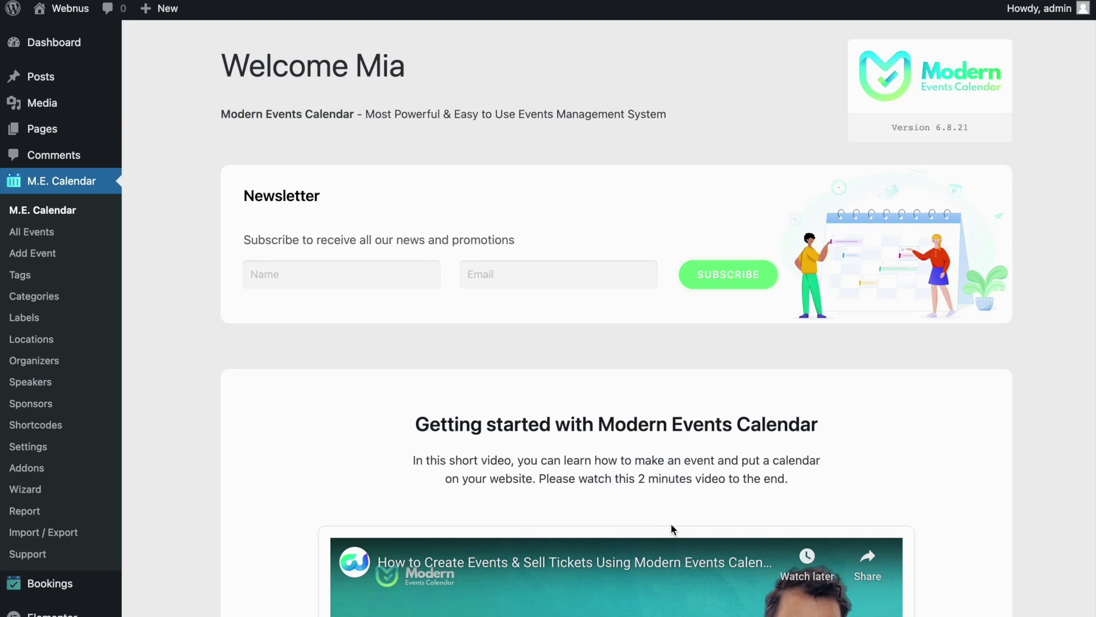
Open All Events under M.E. Calendar and enter the Astronomy Online Seminar edit screen
scroll("down", 3)
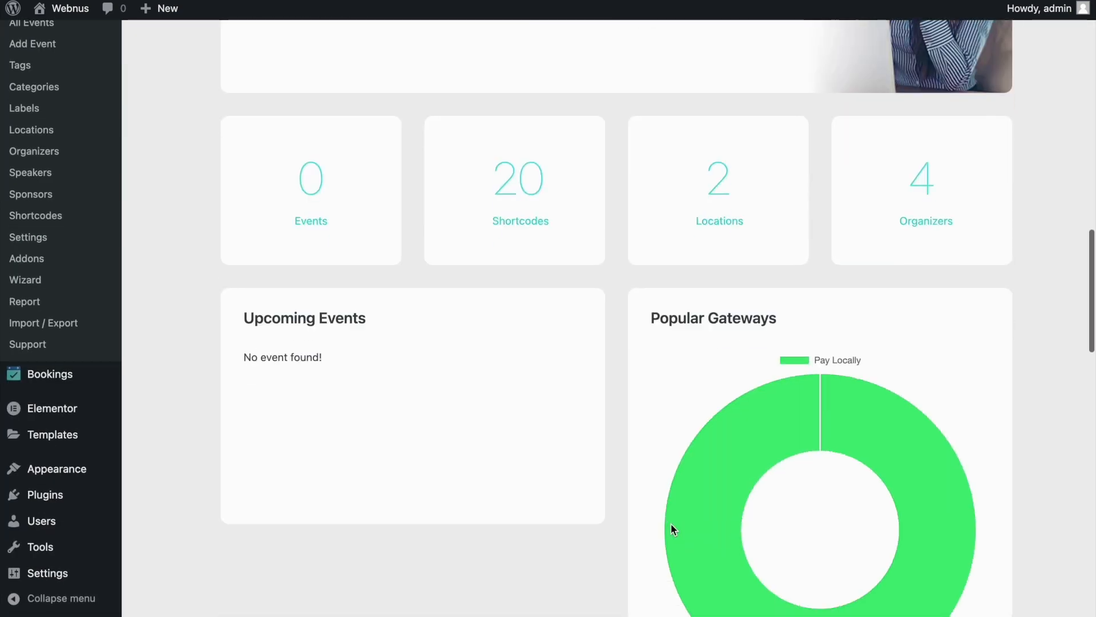
mouse_move(347, 199)
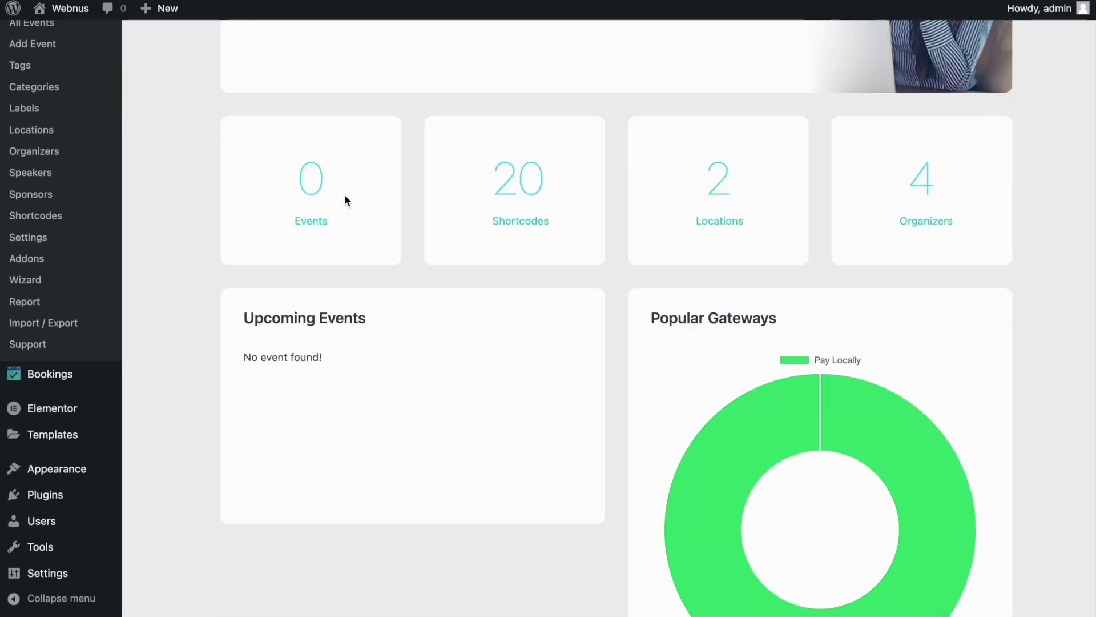
mouse_move(242, 370)
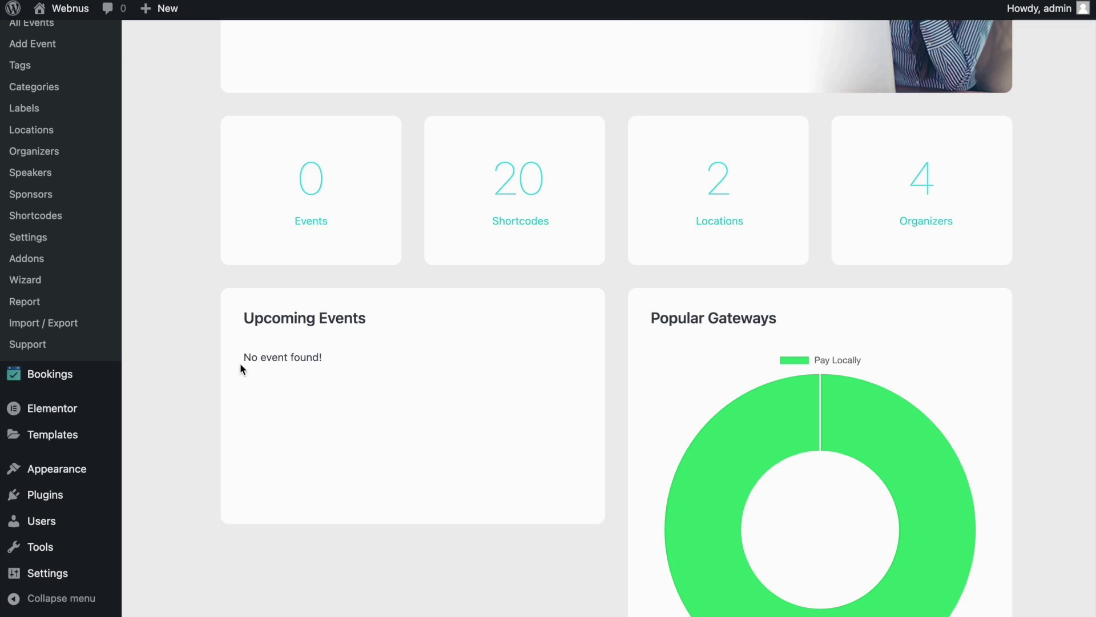
mouse_move(411, 359)
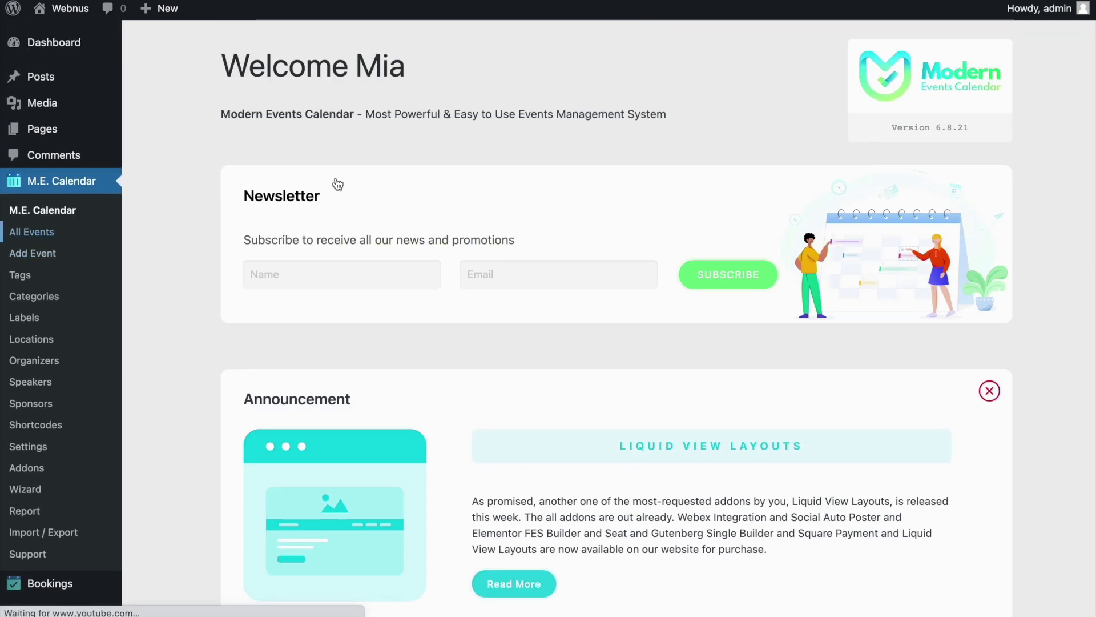
left_click(32, 232)
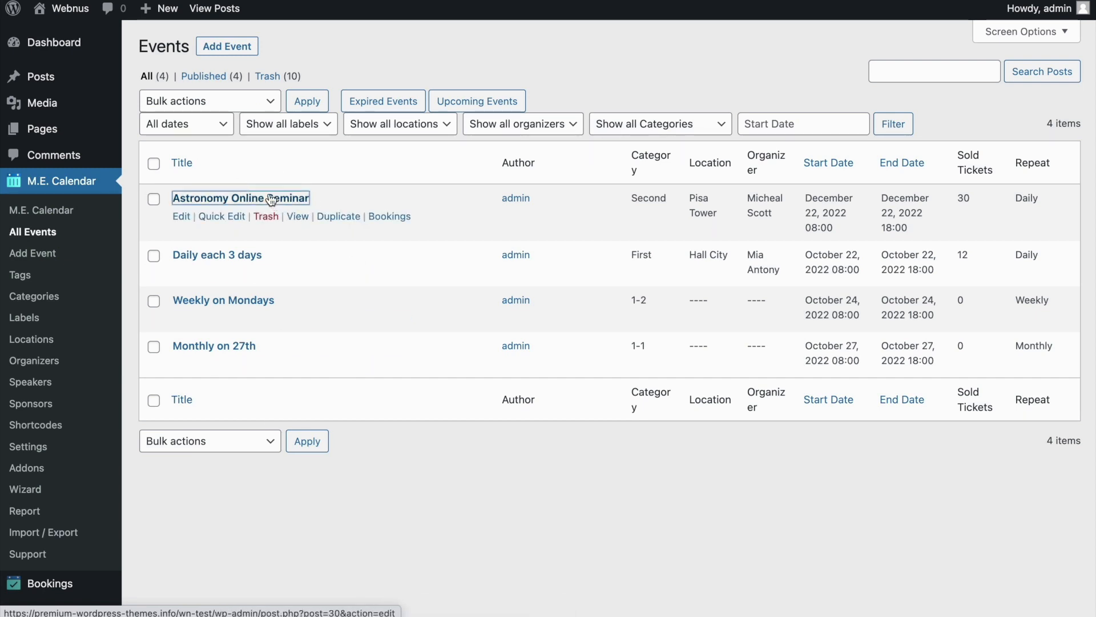
left_click(240, 198)
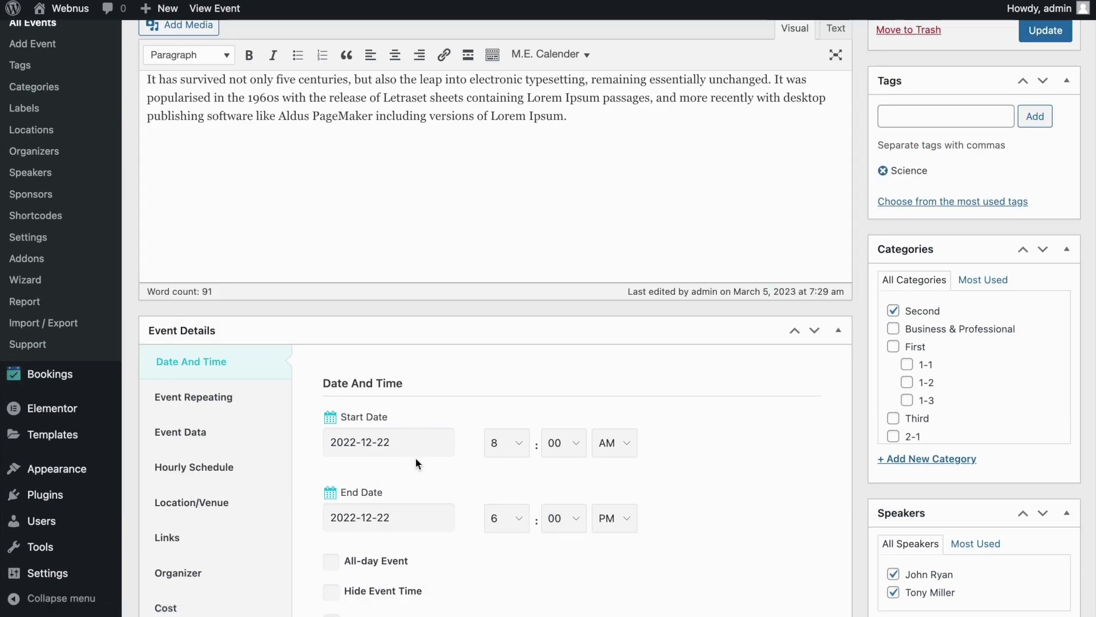
scroll("down", 3)
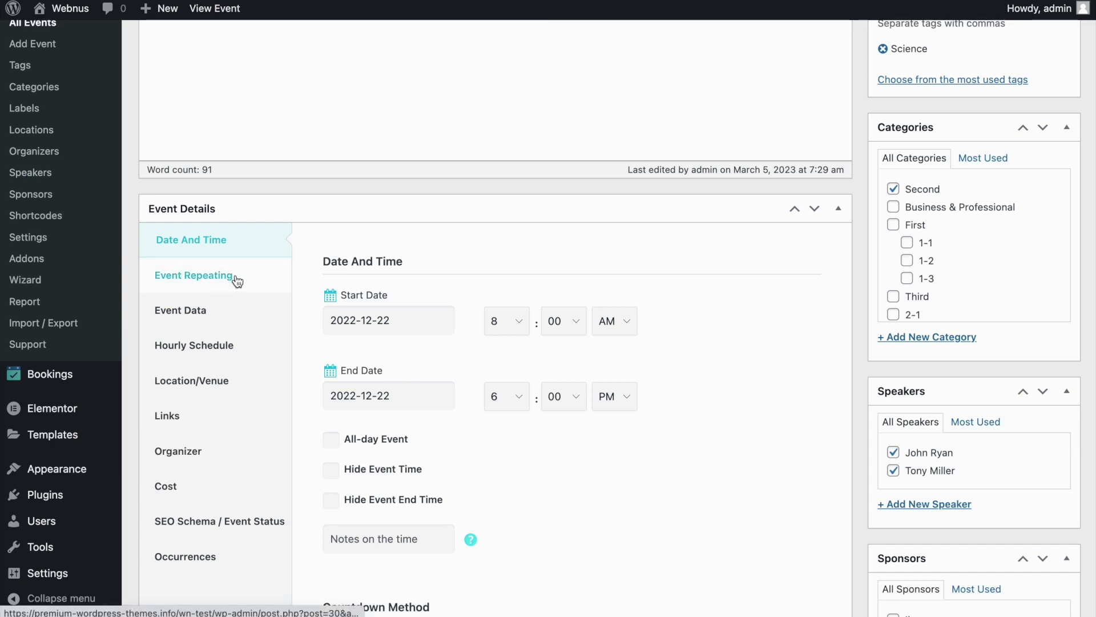
left_click(193, 275)
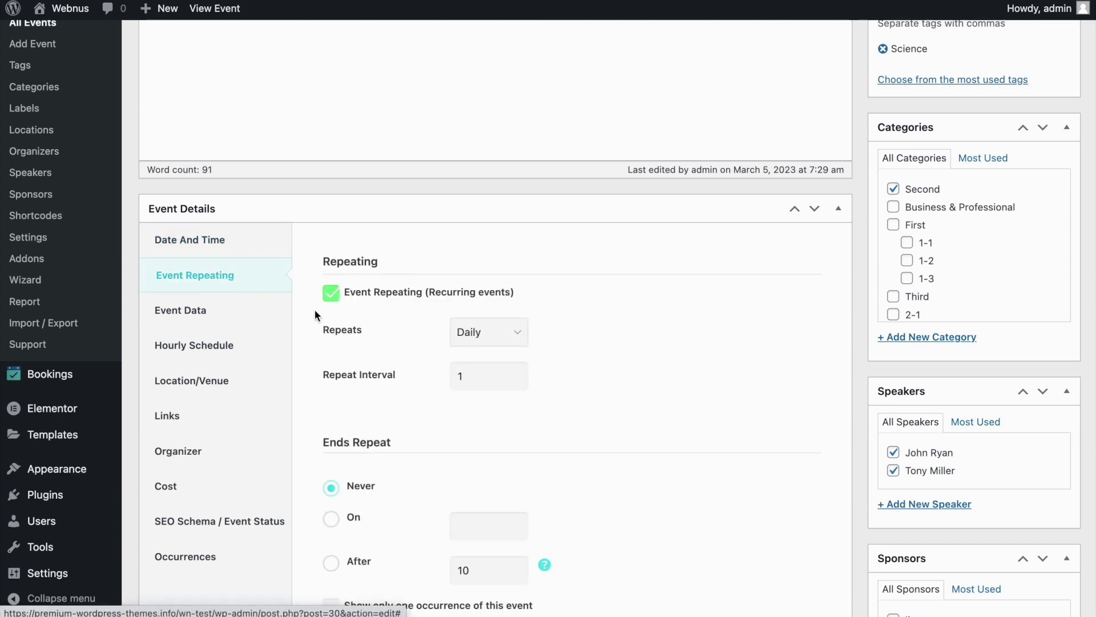
scroll("down", 3)
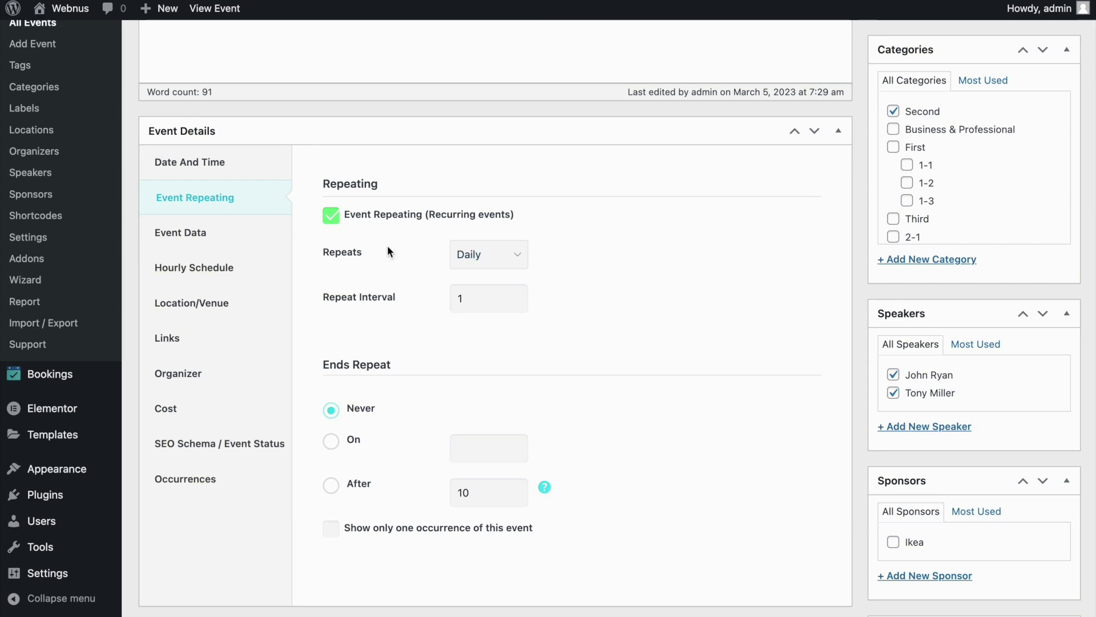
mouse_move(377, 417)
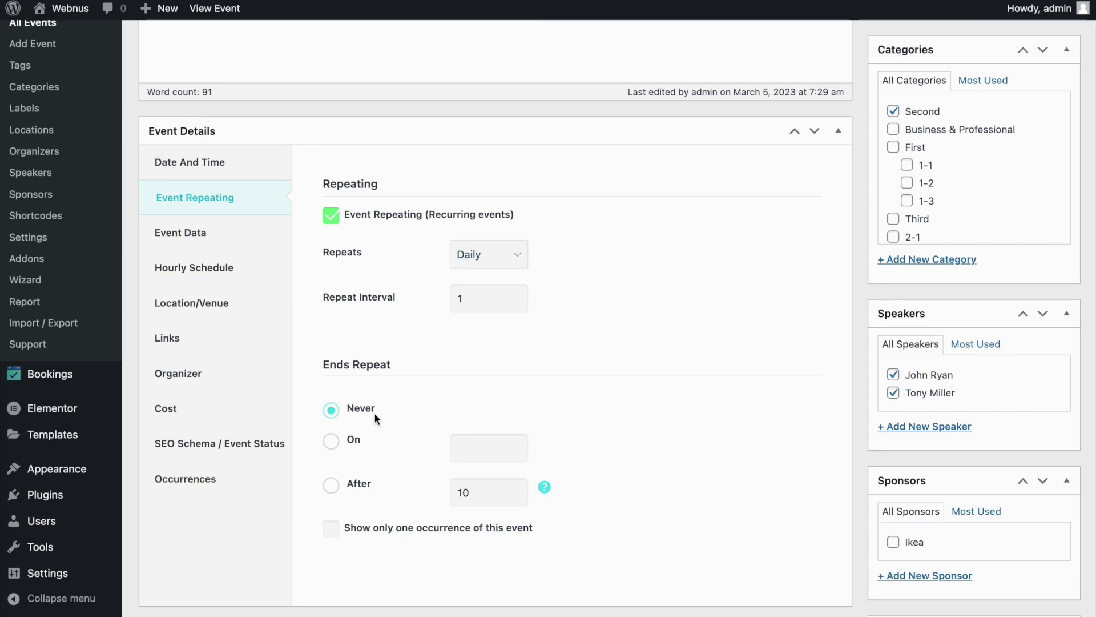
mouse_move(465, 357)
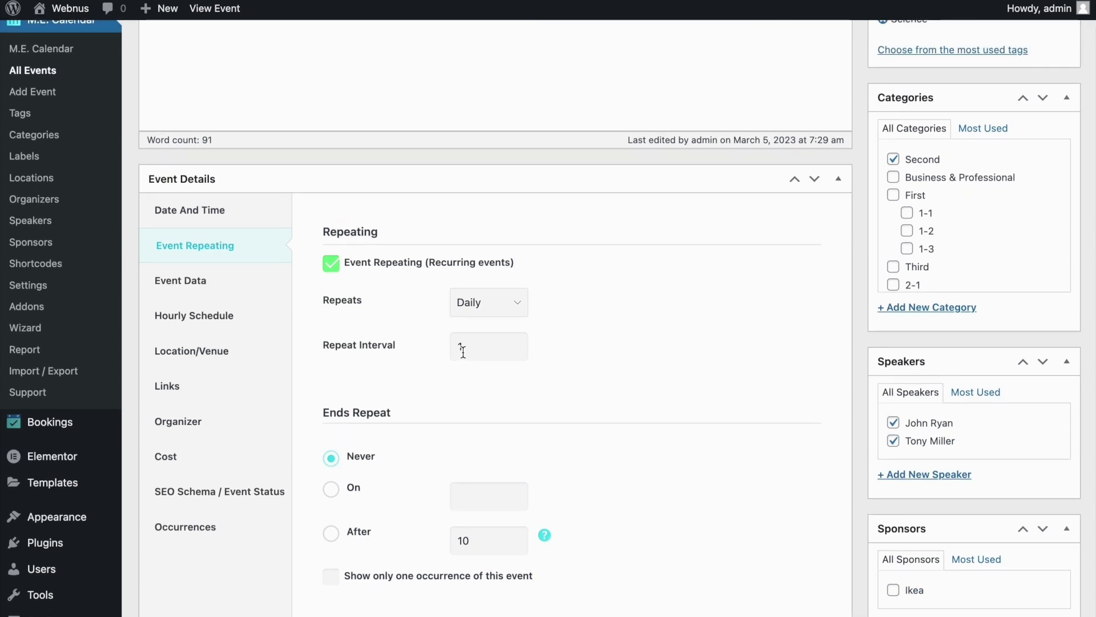
type("1")
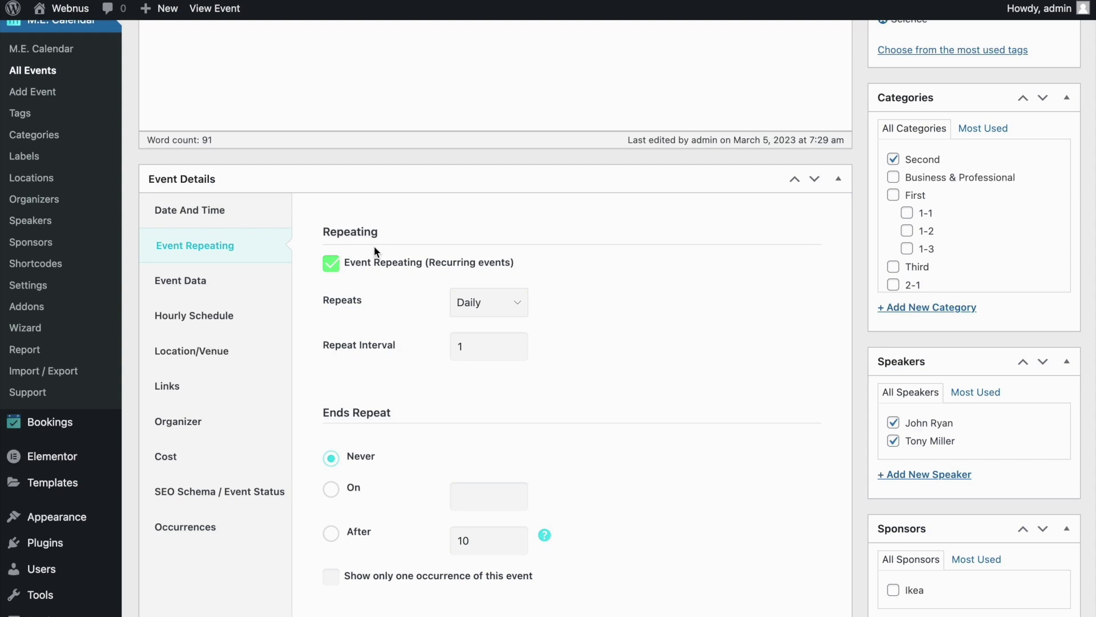
left_click(191, 210)
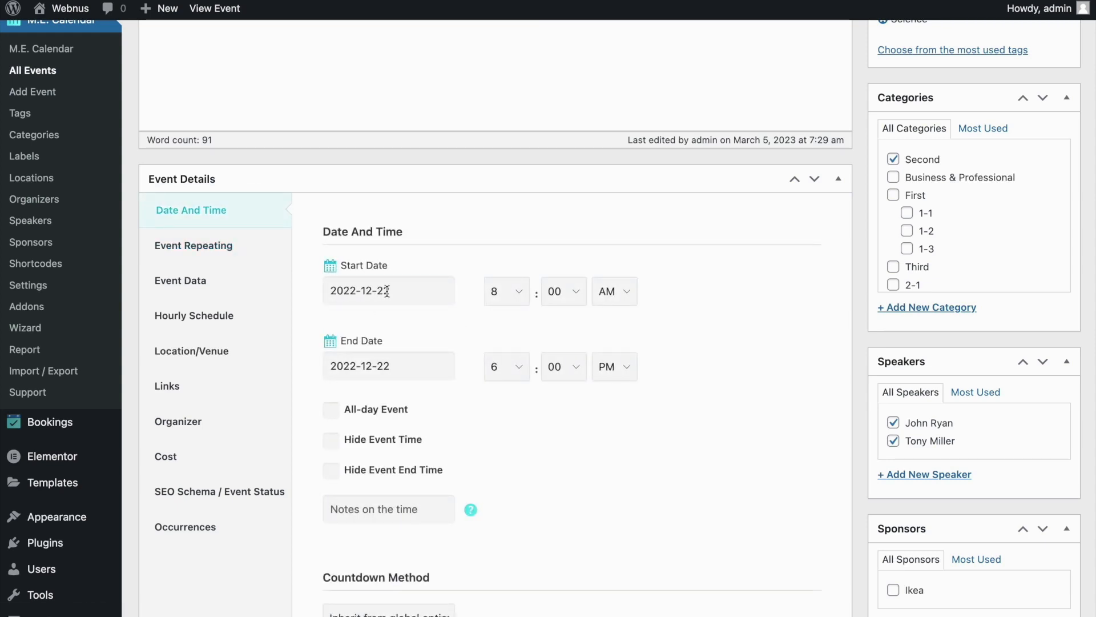
left_click(193, 245)
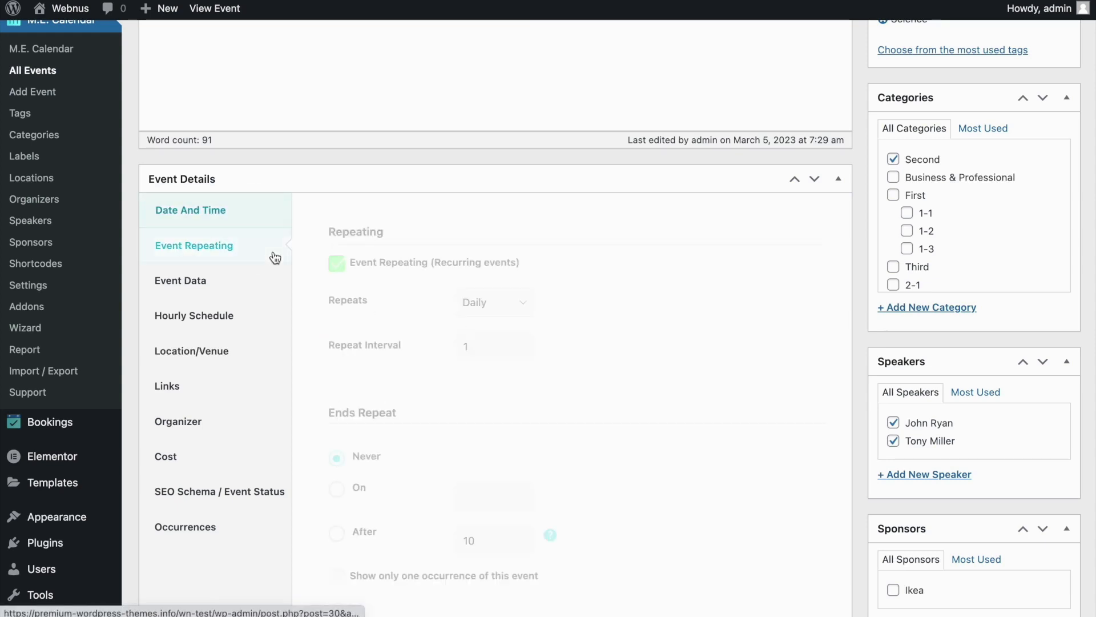
left_click(331, 263)
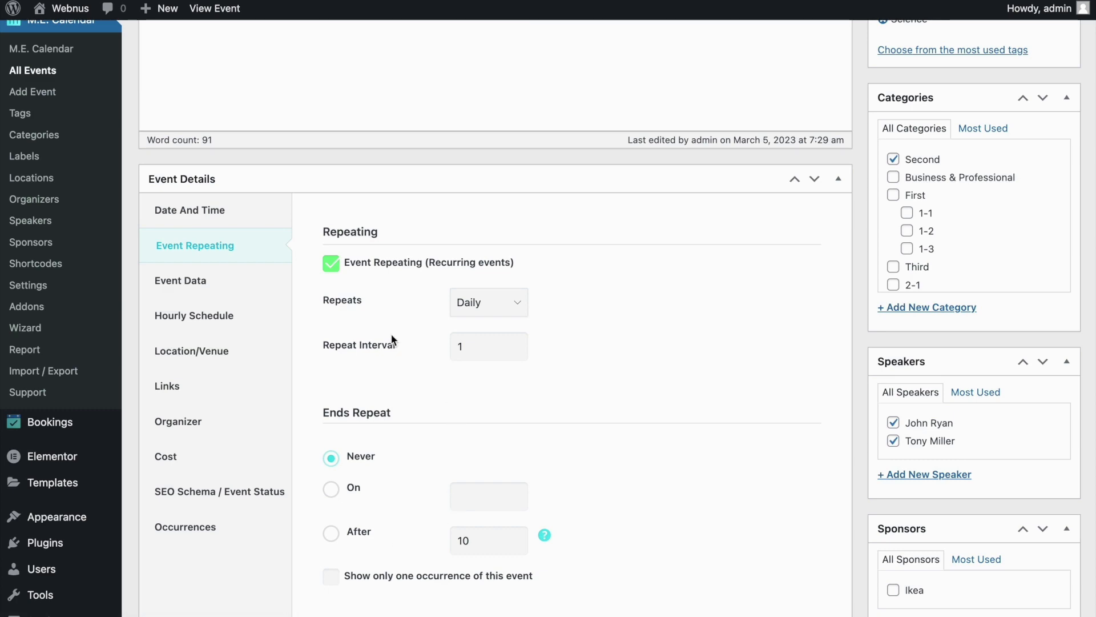
left_click(190, 210)
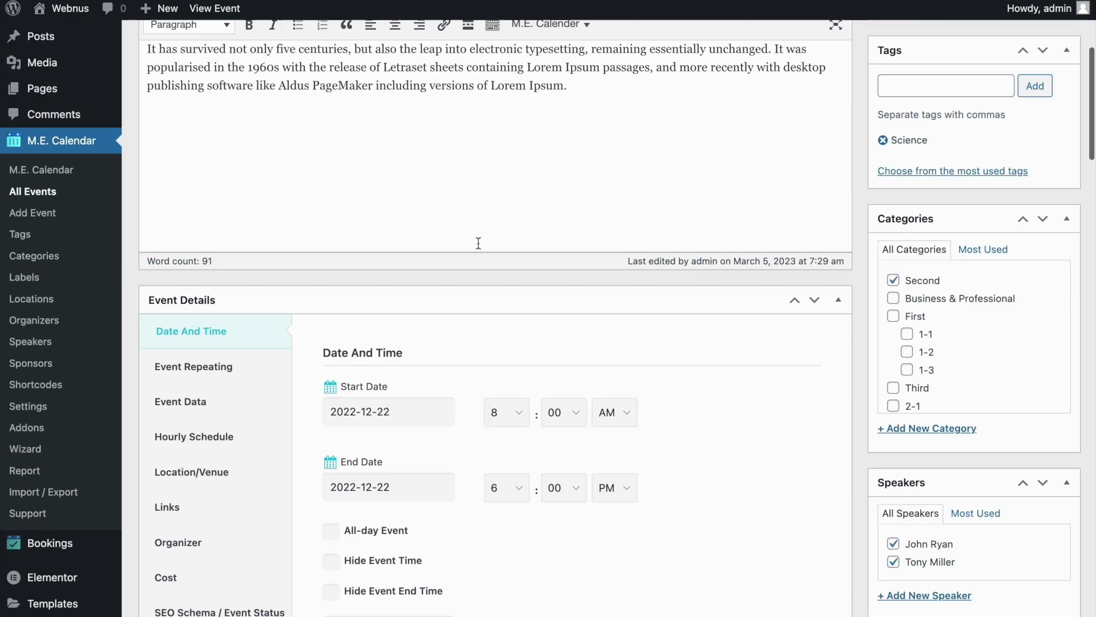
Scroll through the SQL schema file defining the events, dates and occurrences tables
scroll("up", 3)
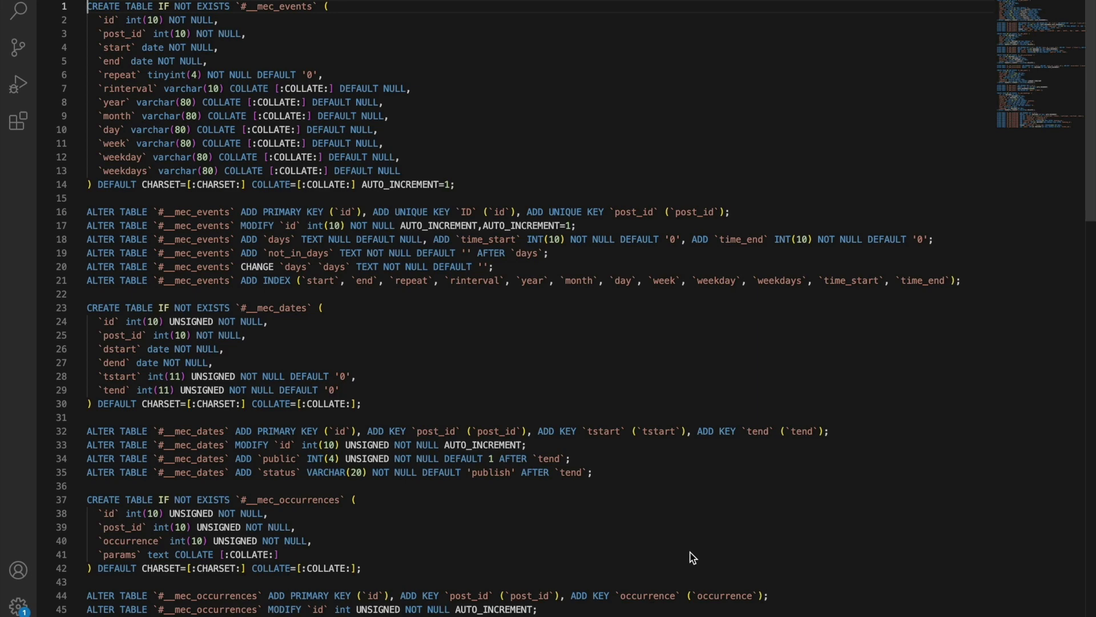
scroll("down", 3)
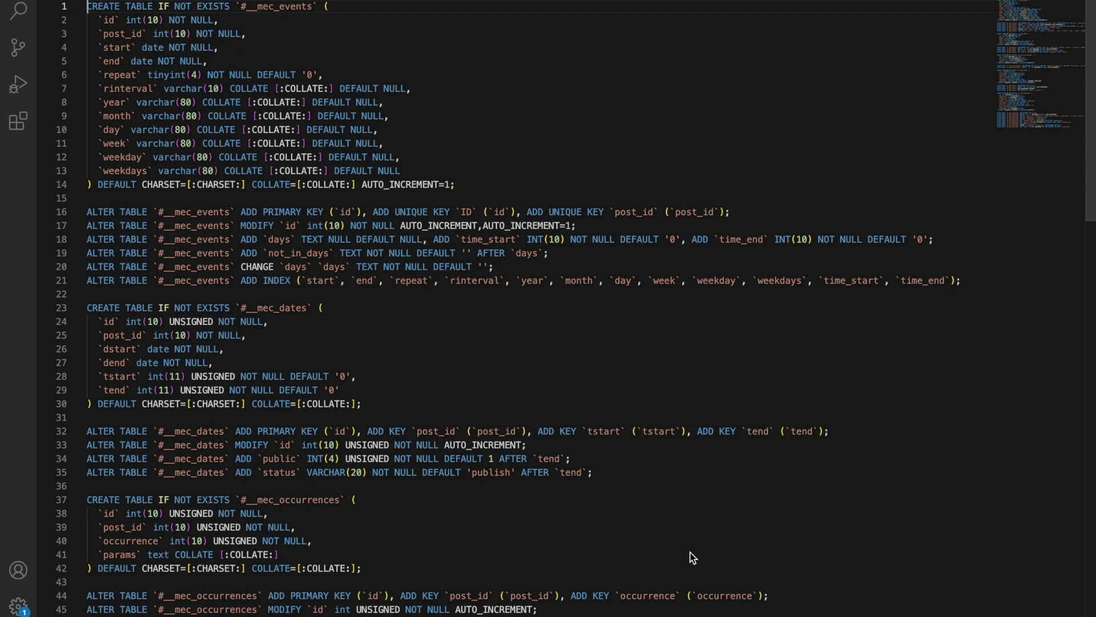
mouse_move(461, 201)
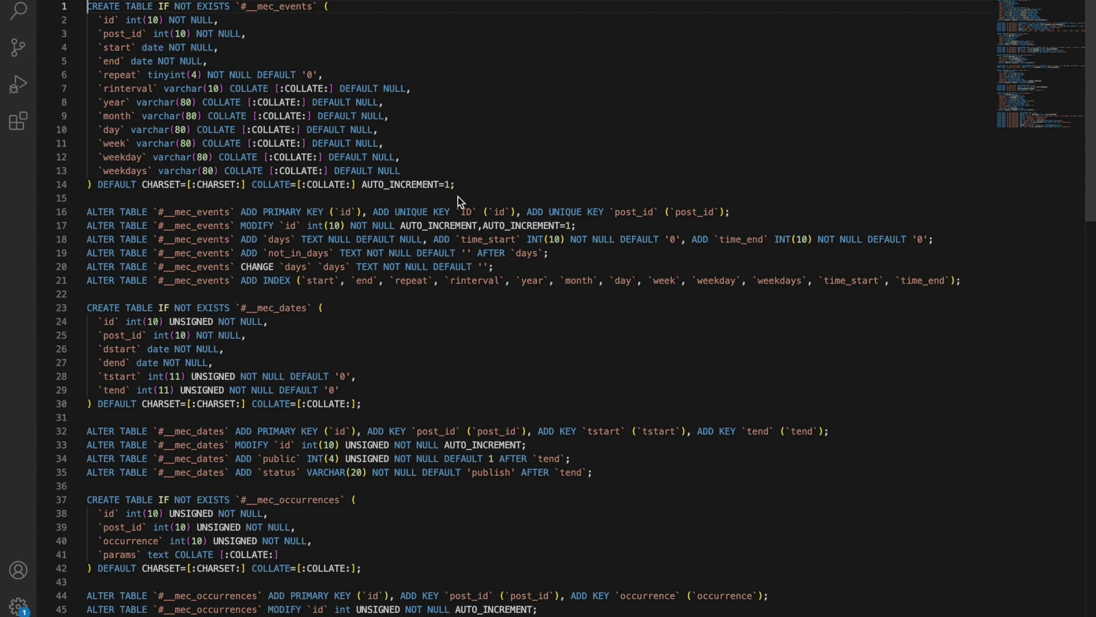
mouse_move(270, 18)
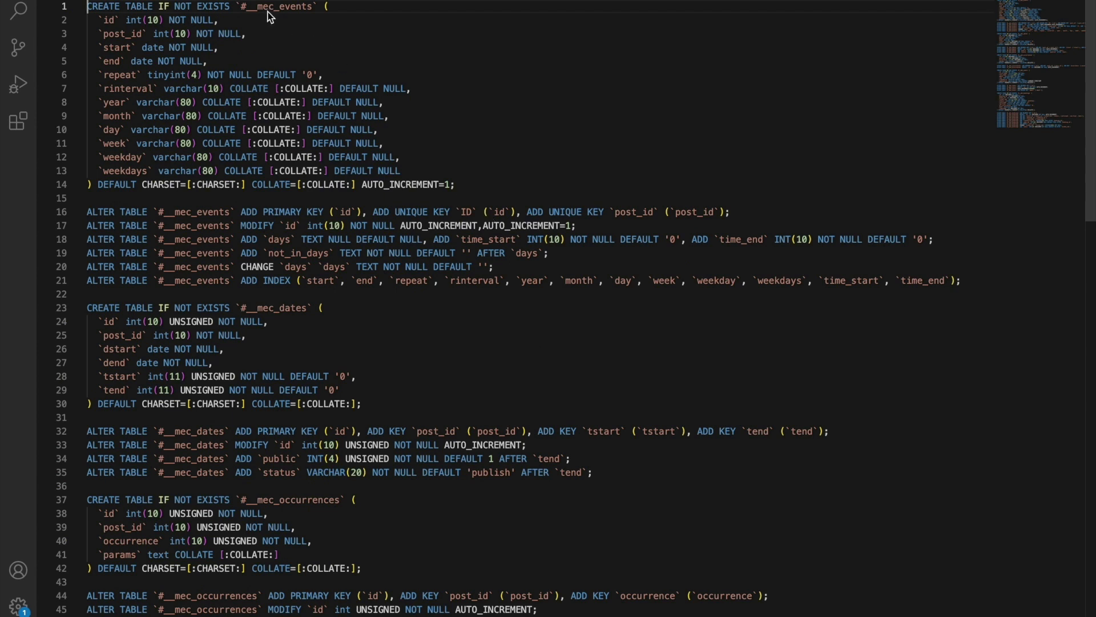
mouse_move(245, 18)
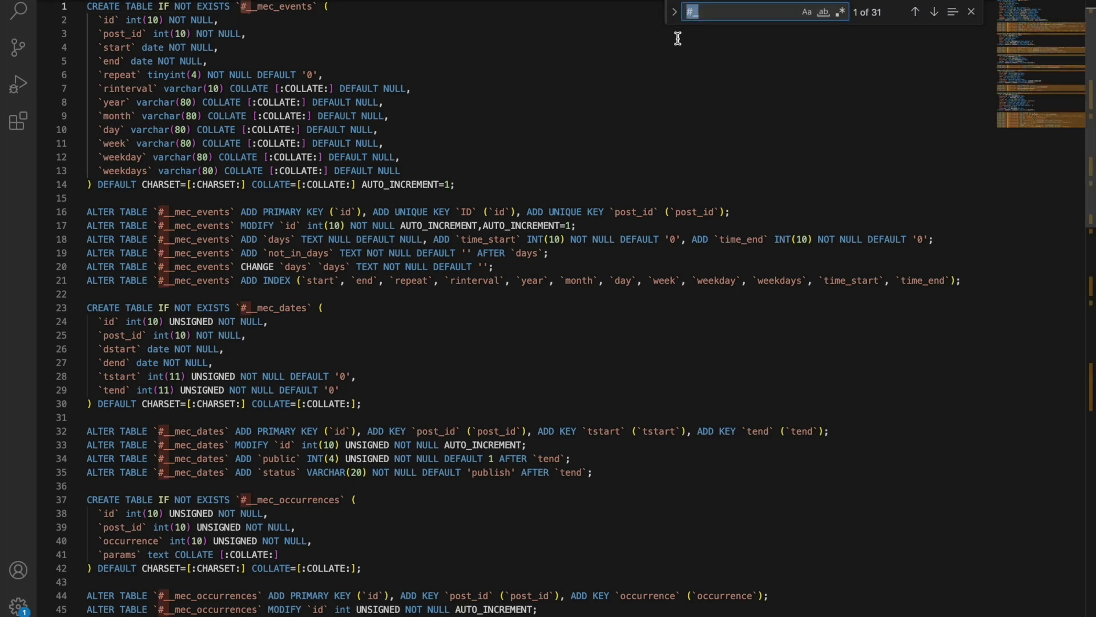
Expand the Replace field beside the #_ search in the Find widget
left_click(674, 23)
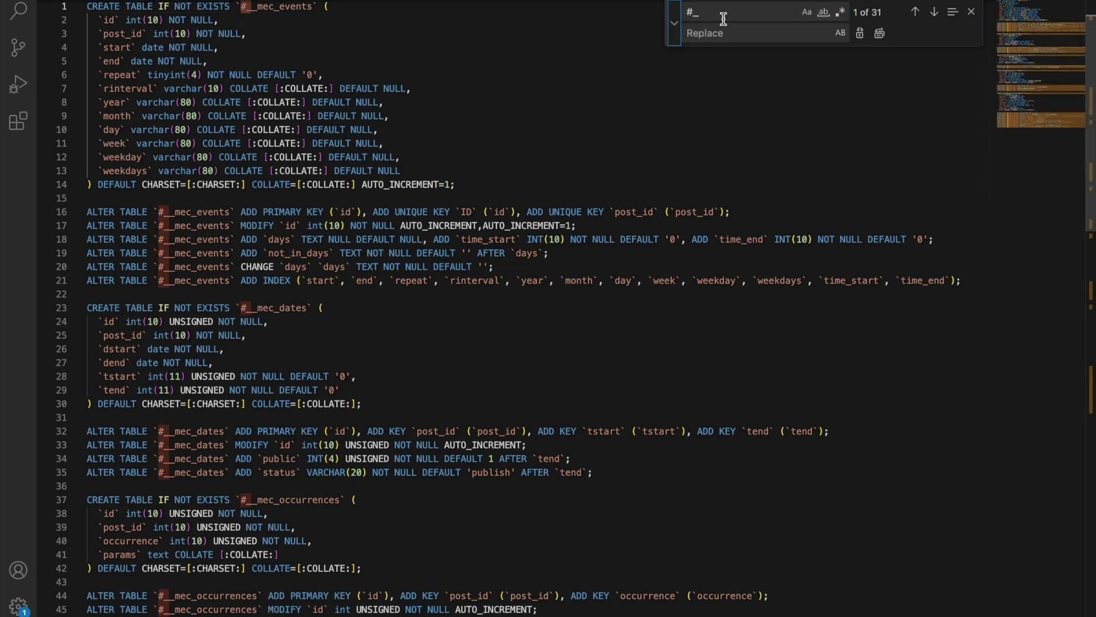
left_click(732, 32)
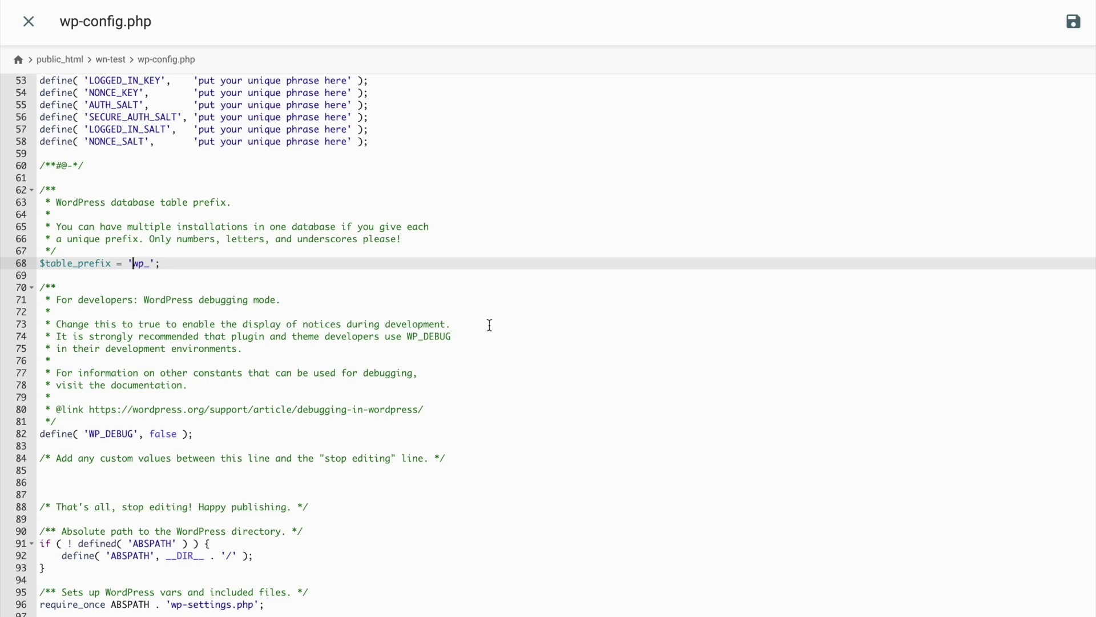
Select the $table_prefix value 'wp_' in wp-config.php
double_click(138, 263)
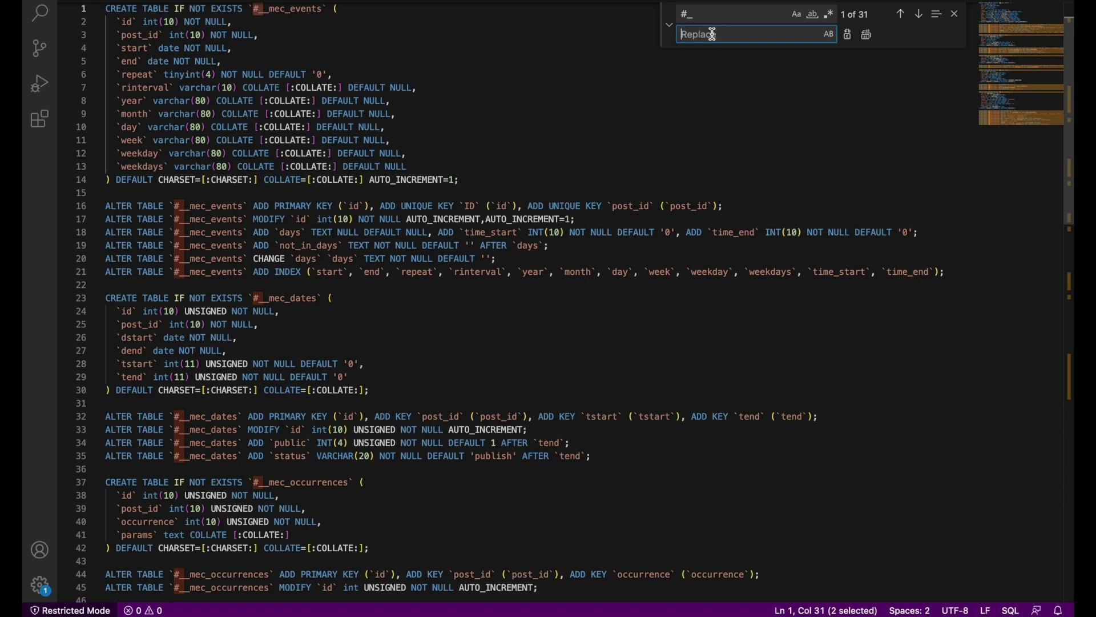
Replace all #_ matches with wp so tables read wp_mec_events, wp_mec_dates, wp_mec_occurrences
type("wp_")
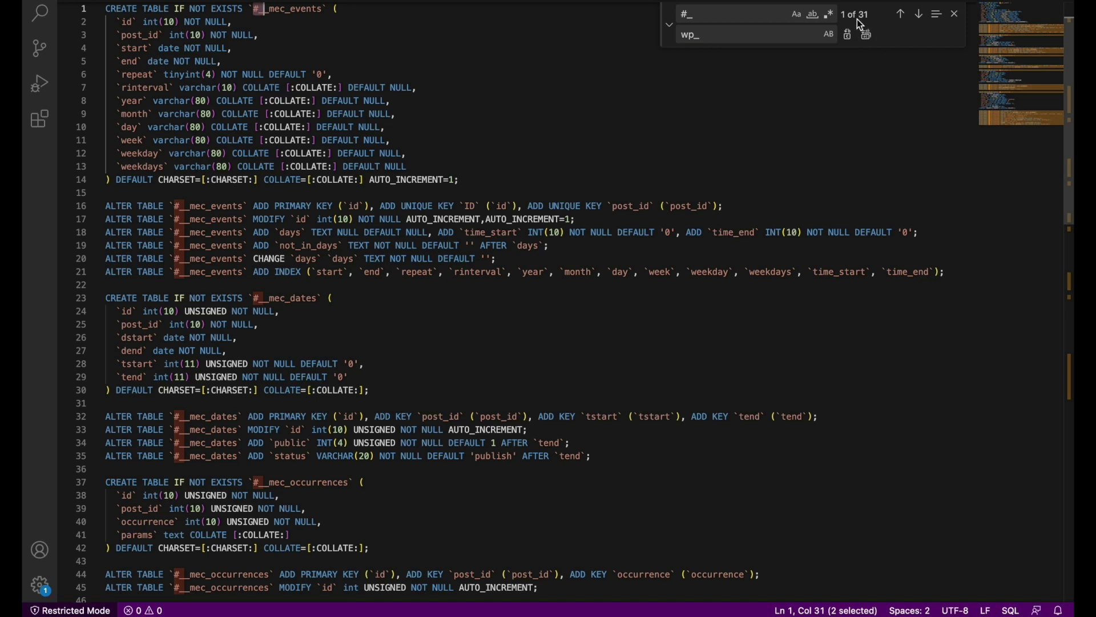
left_click(754, 35)
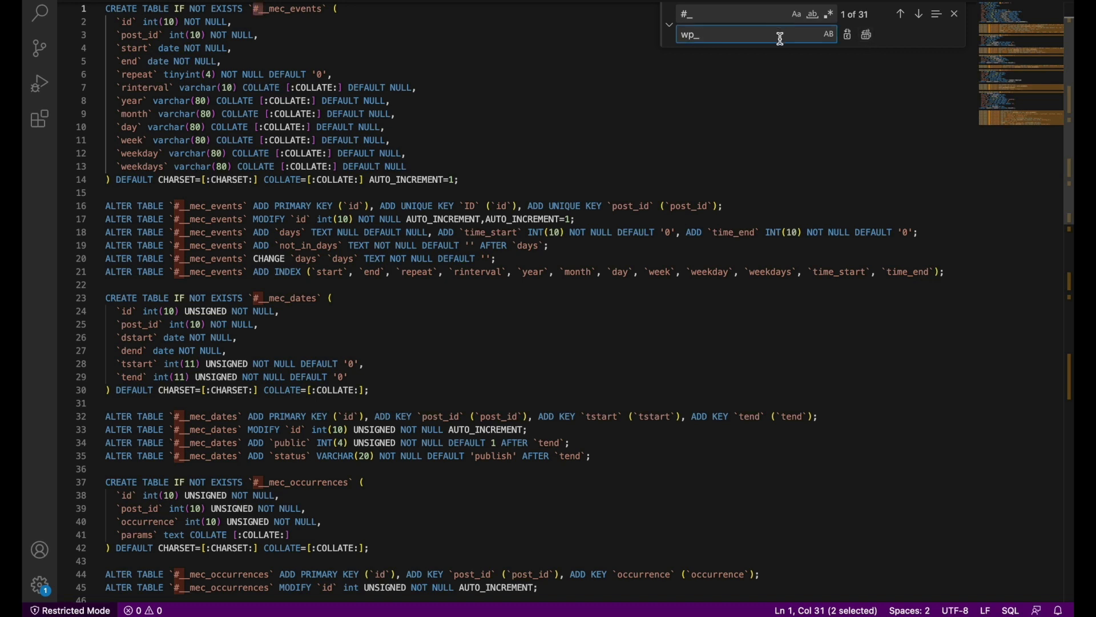
key("Backspace")
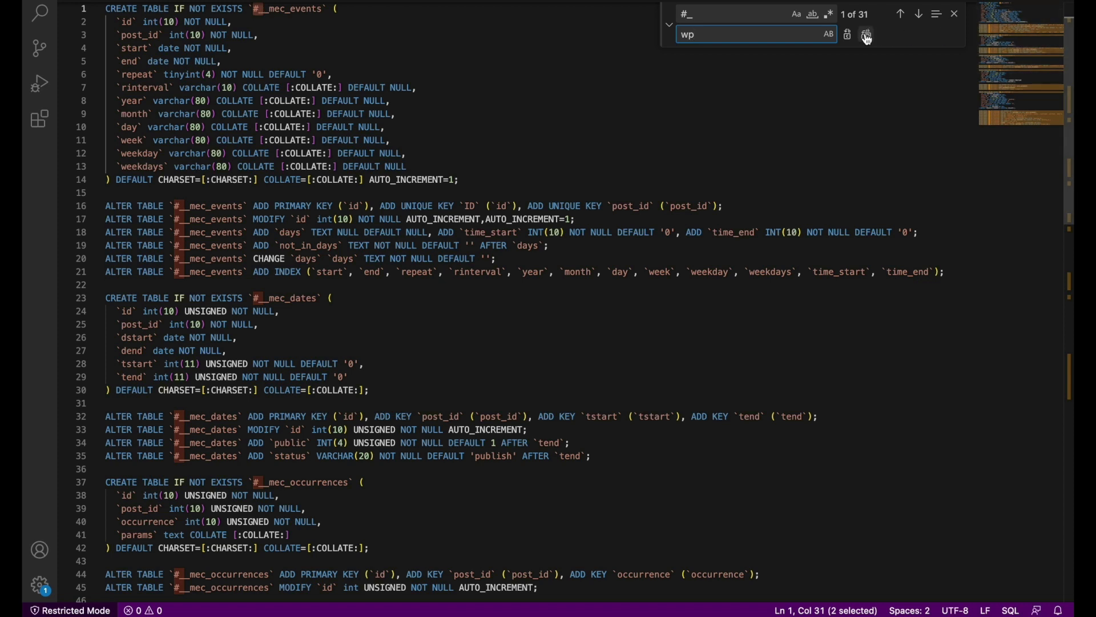
mouse_move(866, 35)
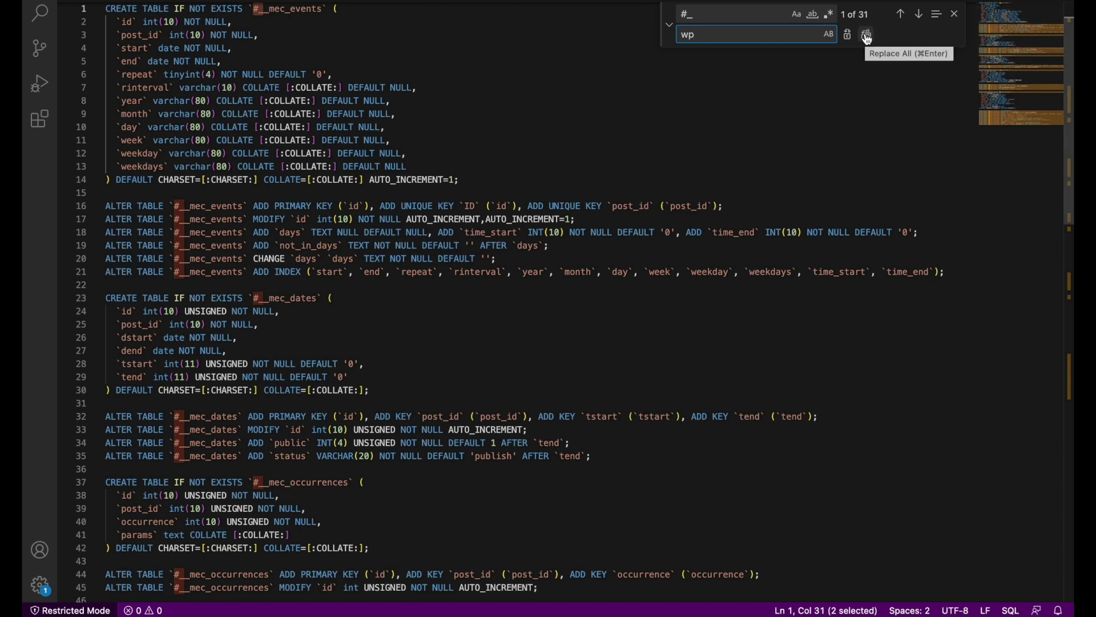
left_click(866, 34)
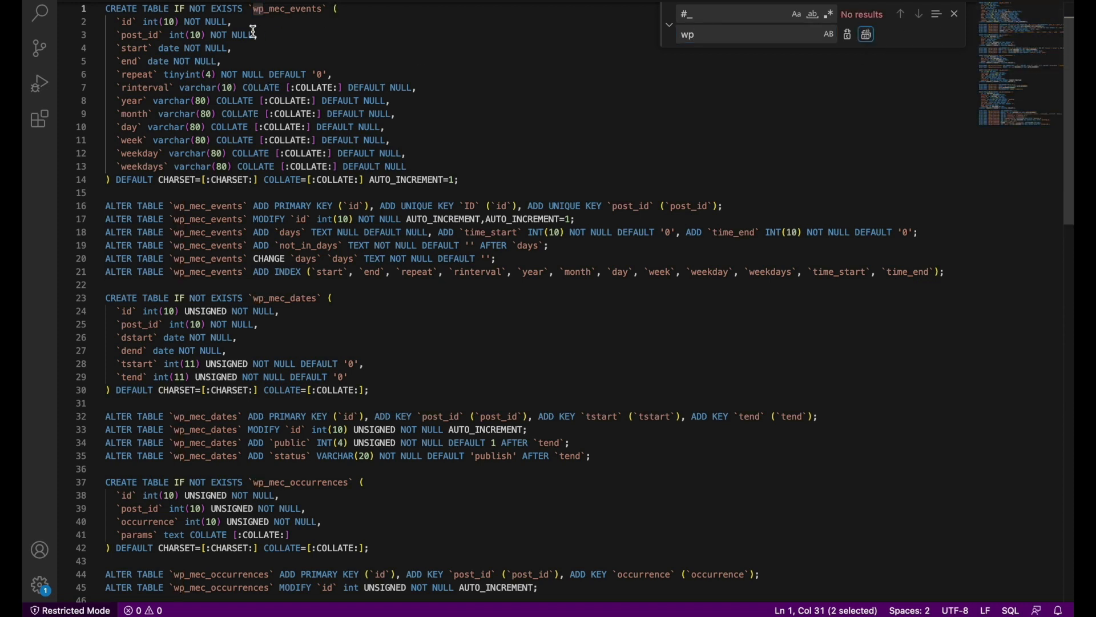
mouse_move(230, 87)
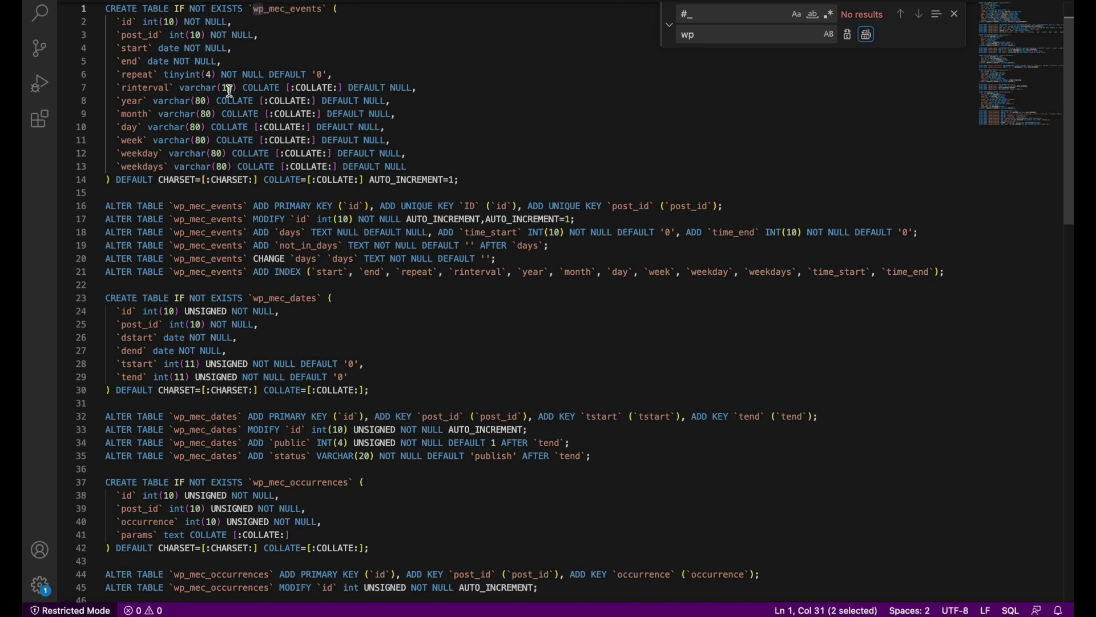
scroll("down", 3)
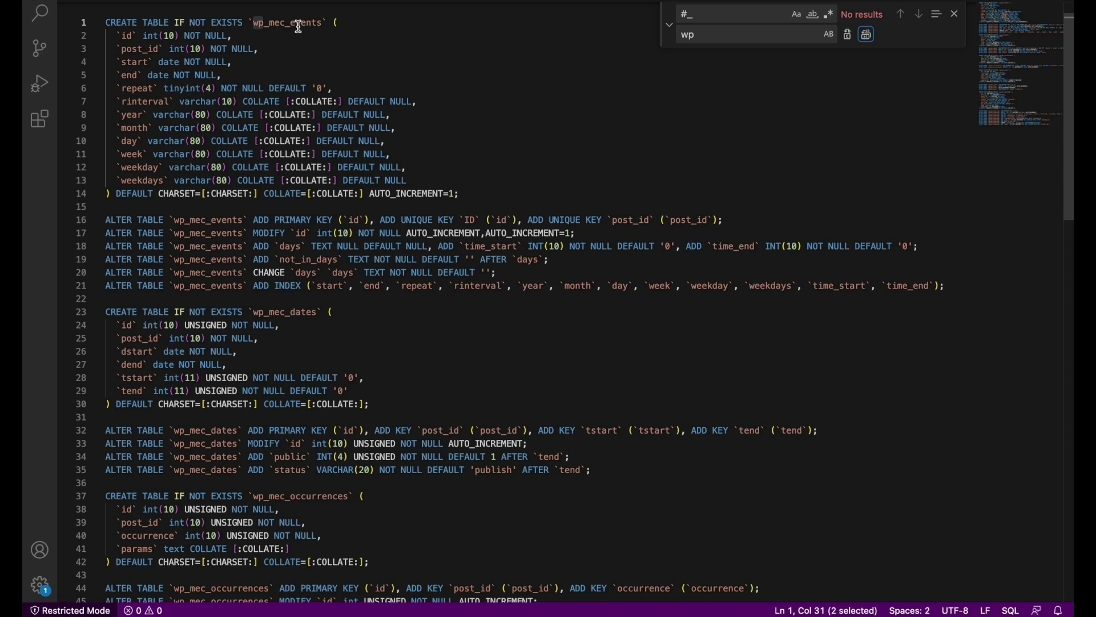
scroll("down", 3)
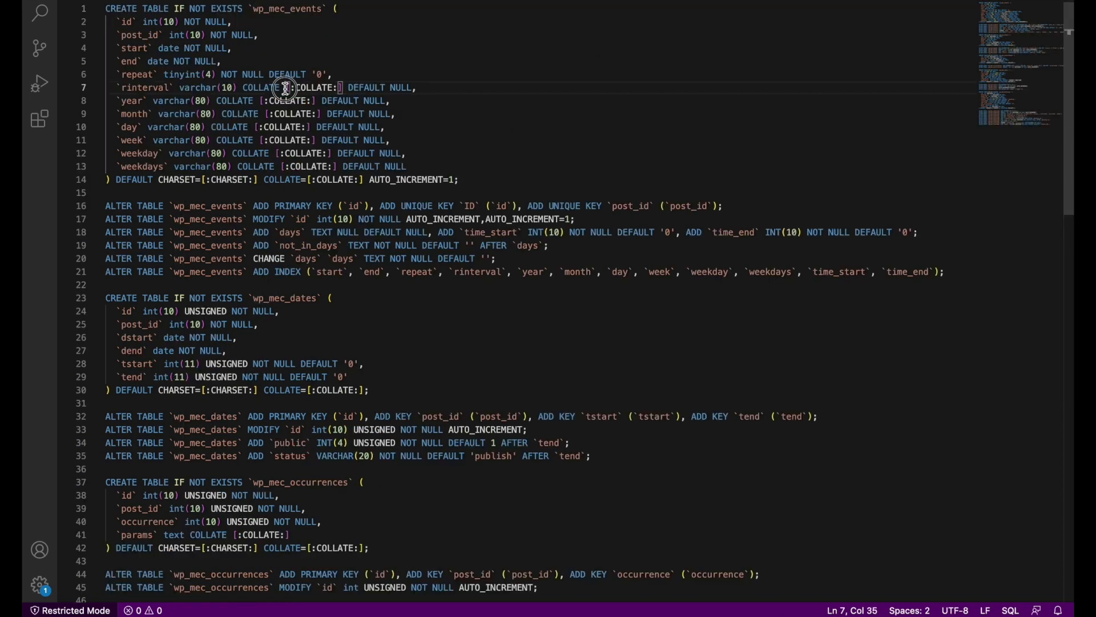
Search install.sql for the [:COLLATE:] placeholder selected on line 7
left_click_drag(288, 87, 340, 87)
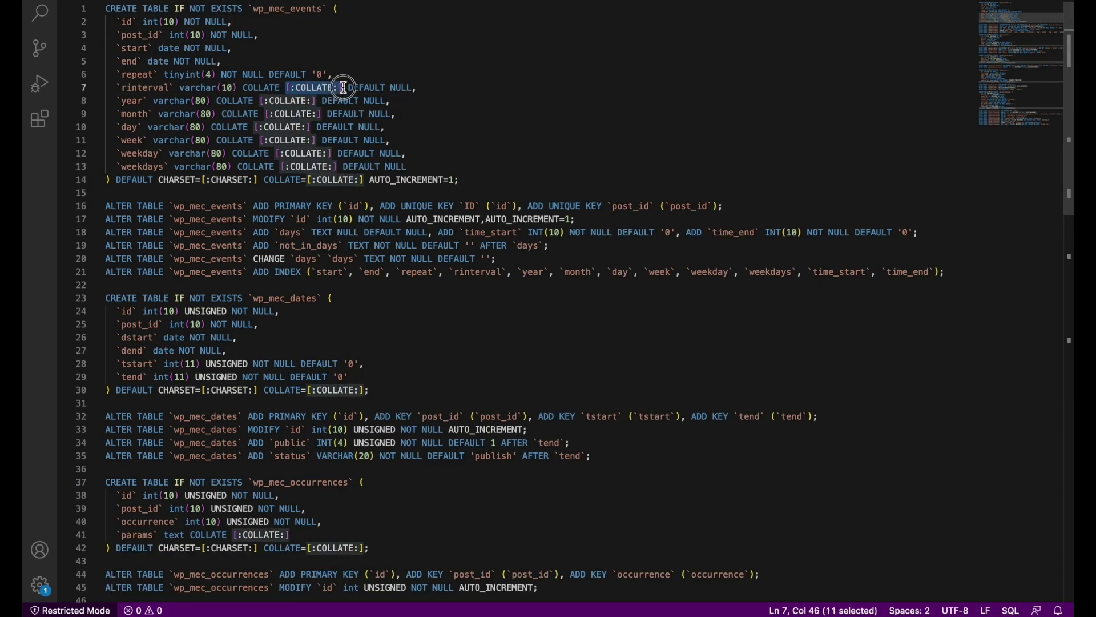
key("Ctrl+f")
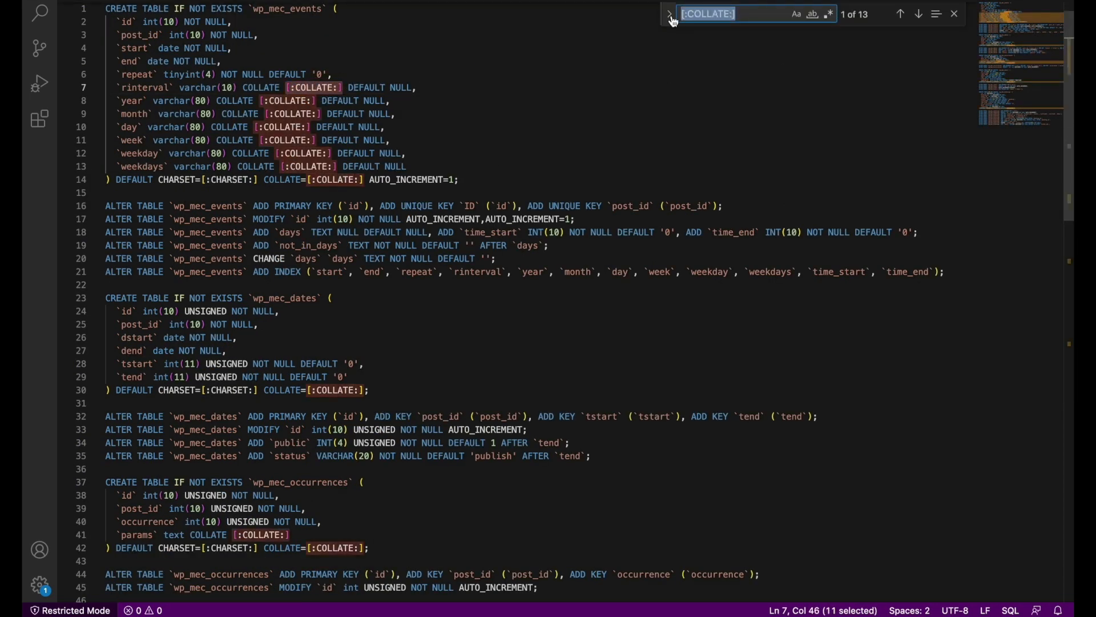
type("wp")
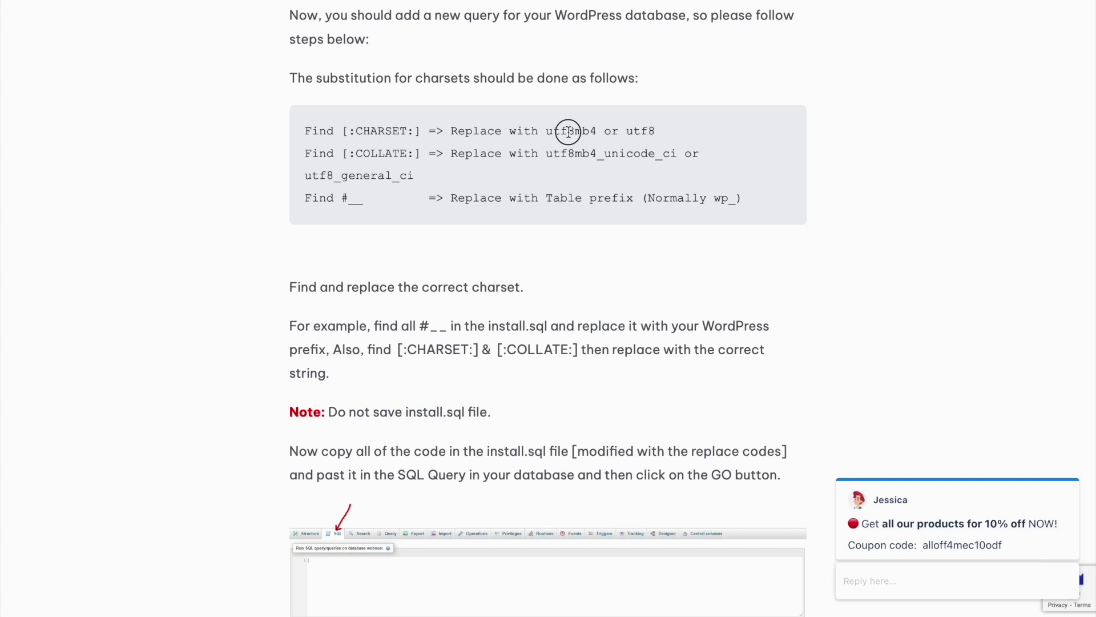
Select utf8mb4 on the [:CHARSET:] line of the guide's substitution block
double_click(641, 131)
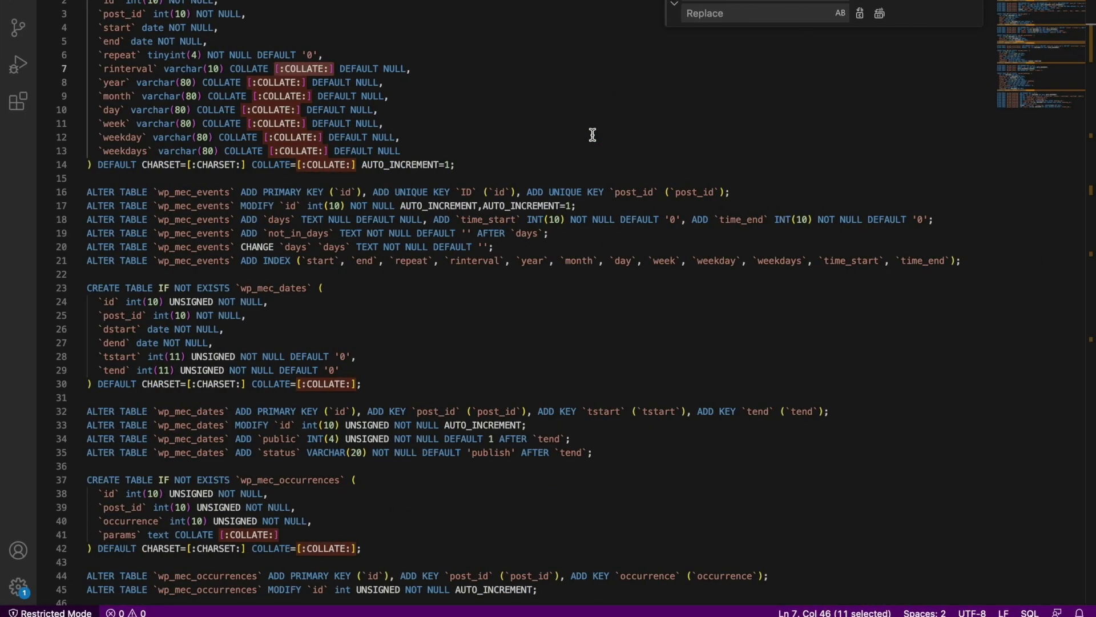
Enter utf8mb4 as the replacement for every [:CHARSET:] placeholder
left_click(755, 14)
type("utf8mb4")
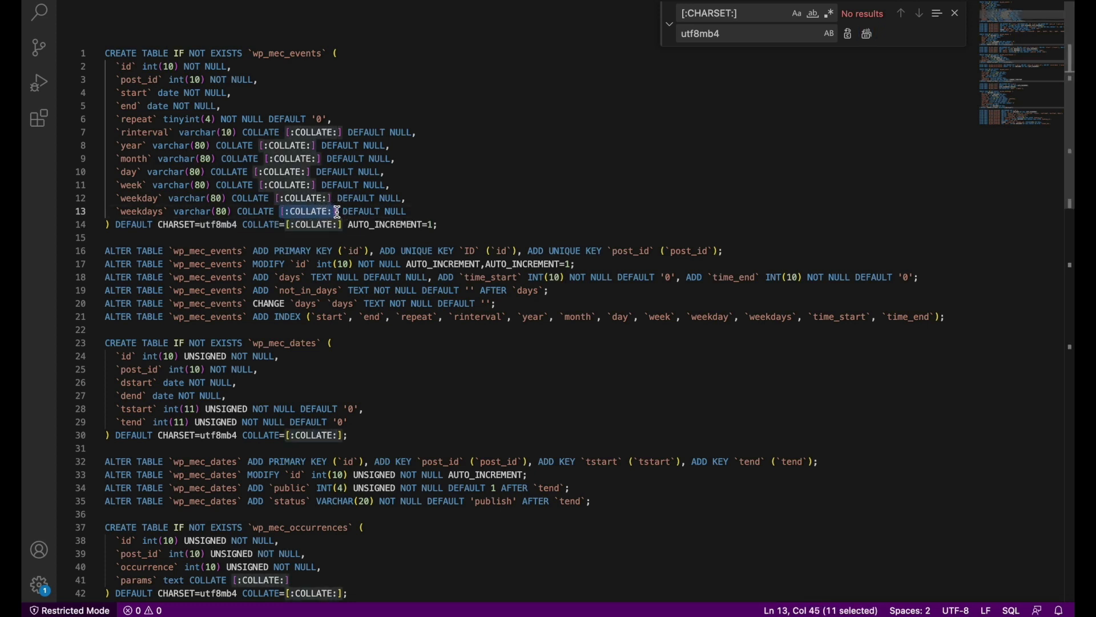
mouse_move(703, 138)
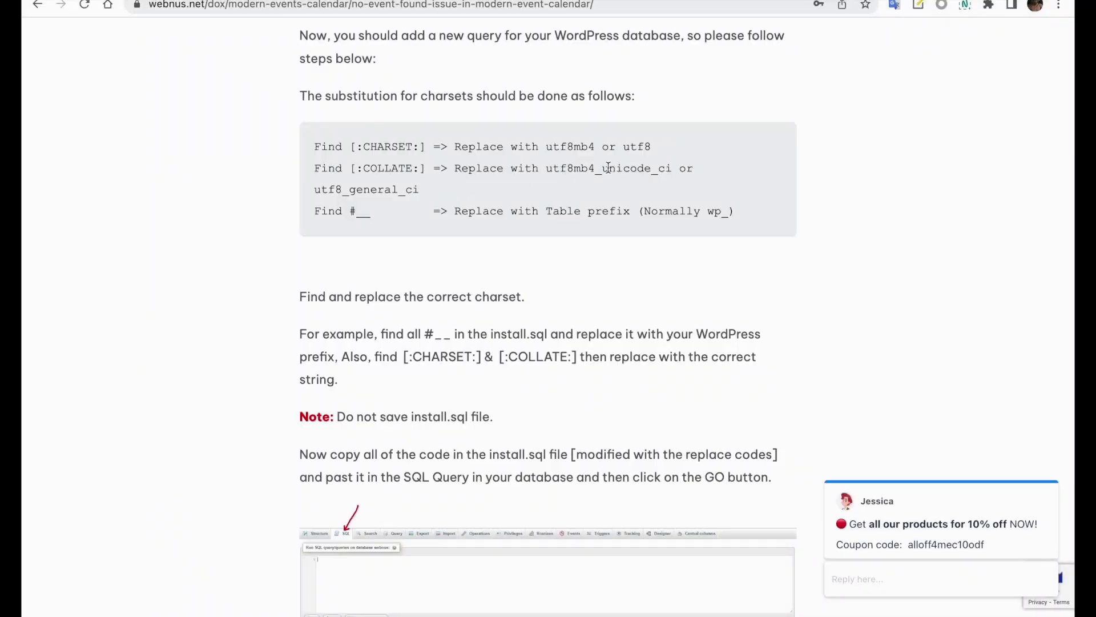
mouse_move(384, 163)
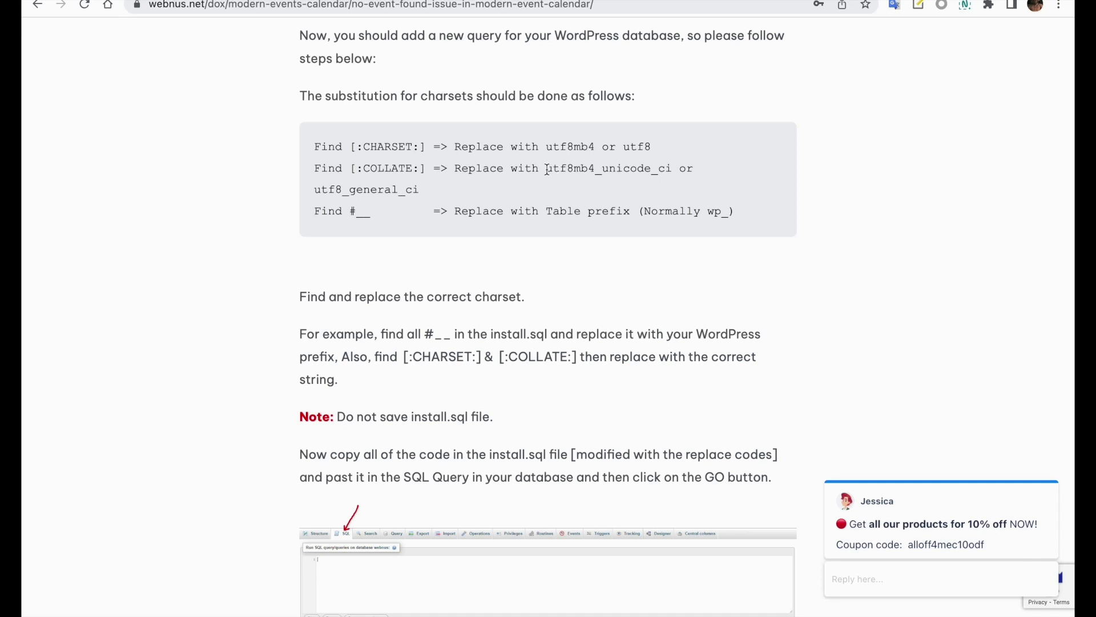
Replace all [:COLLATE:] placeholders with utf8mb4_unicode_ci and select the whole file
left_click_drag(546, 168, 675, 168)
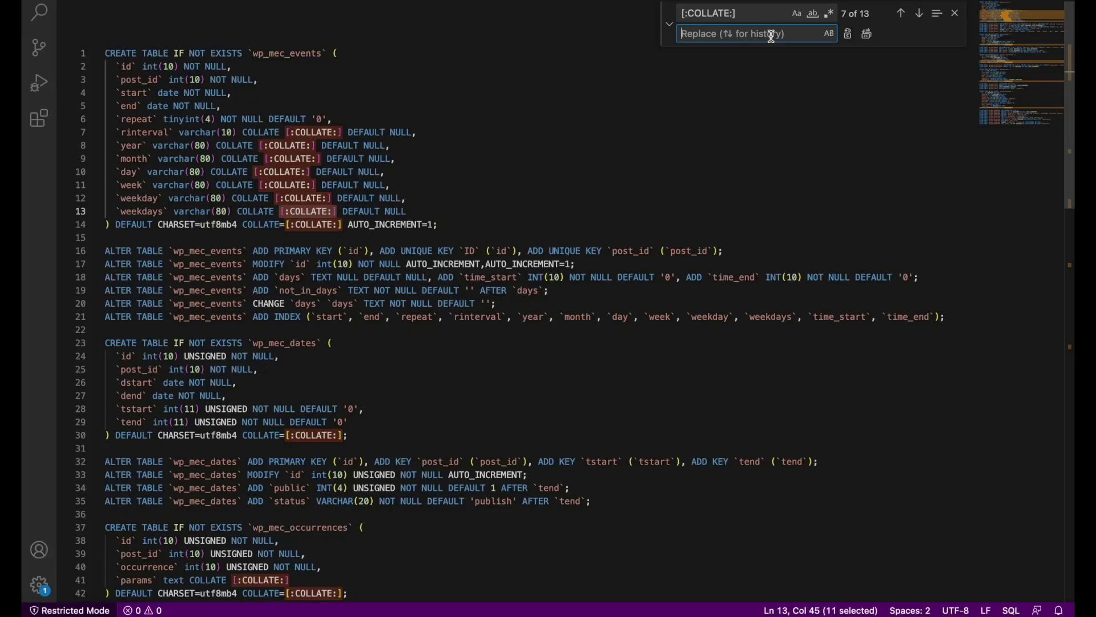
type("utf8mb4_unicode_ci")
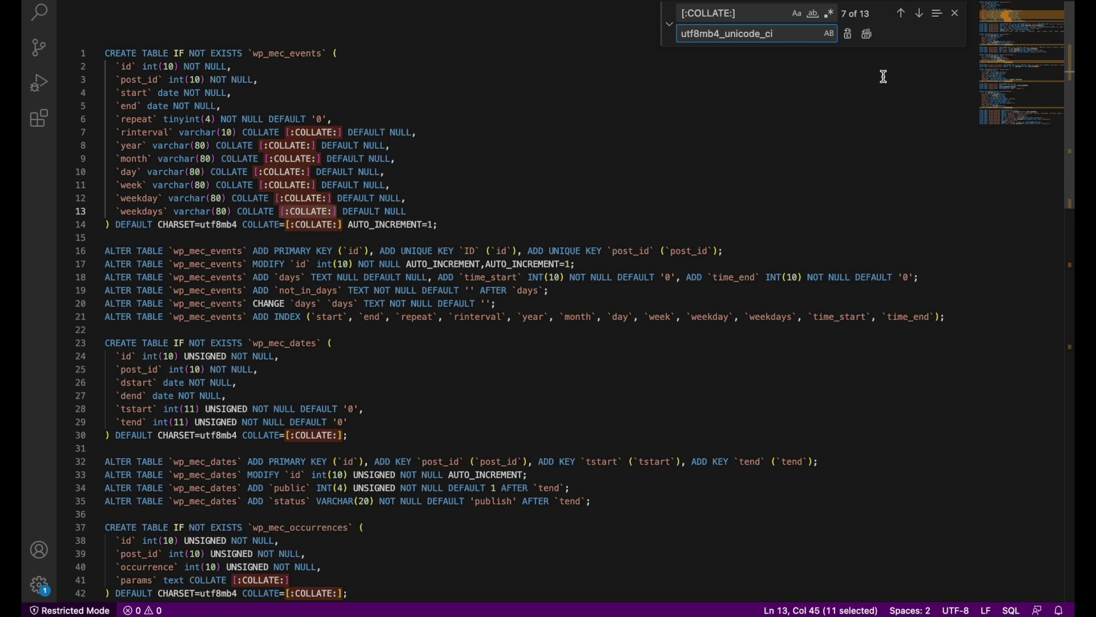
left_click(865, 33)
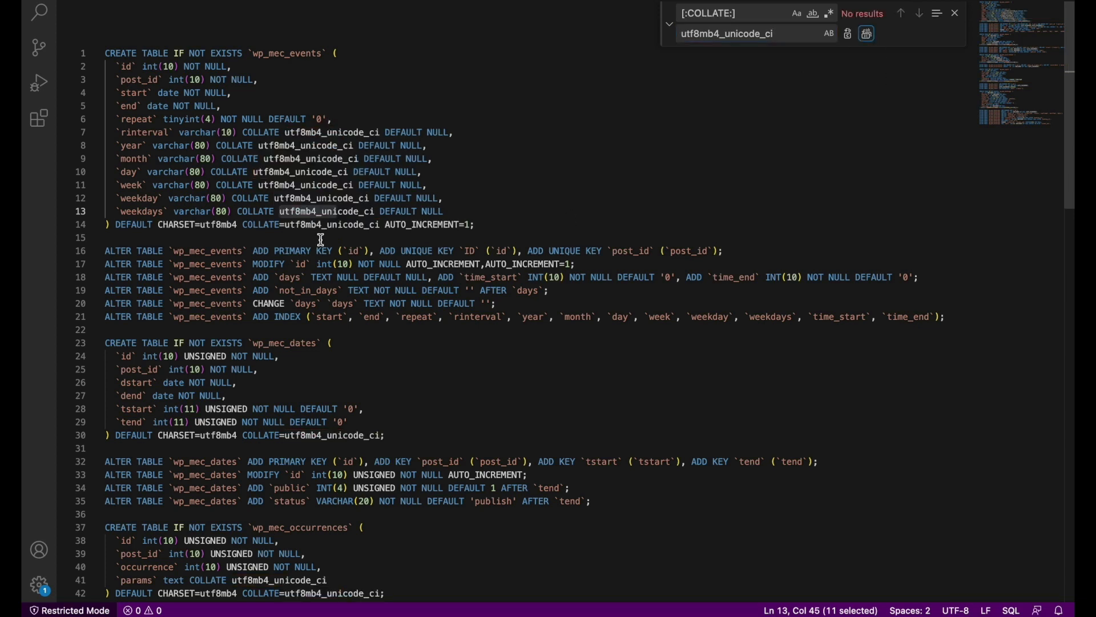
scroll("down", 3)
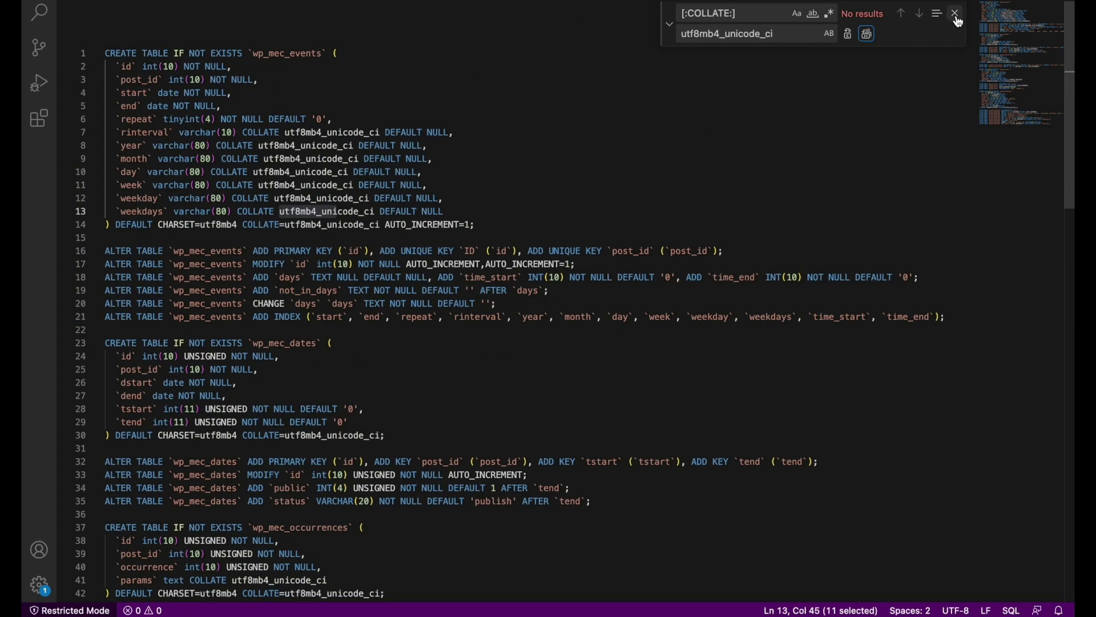
mouse_move(954, 13)
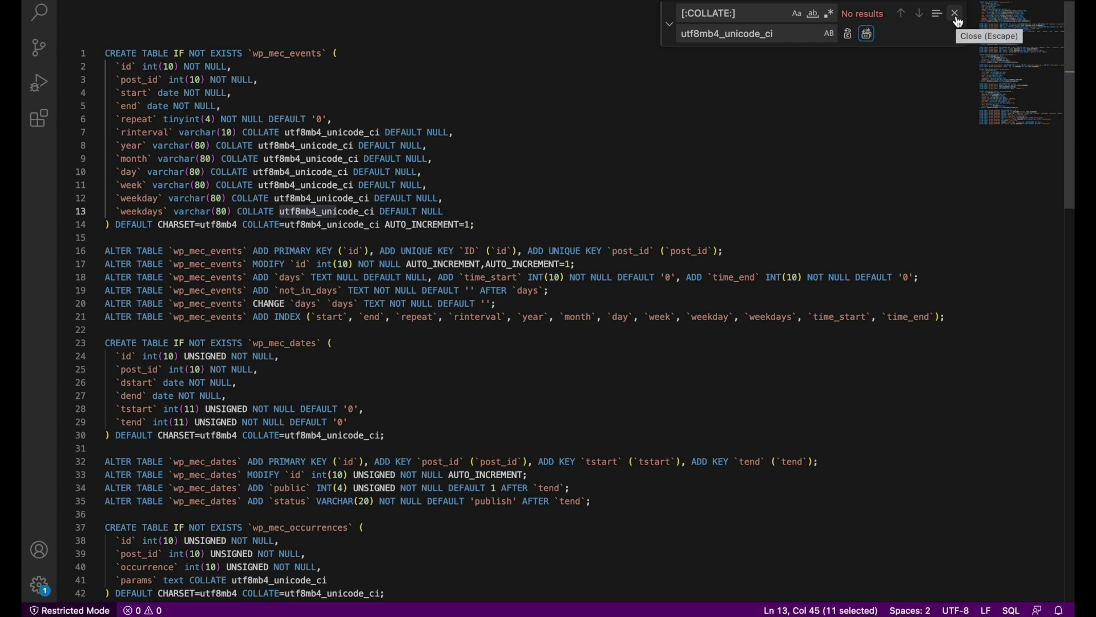
left_click(954, 14)
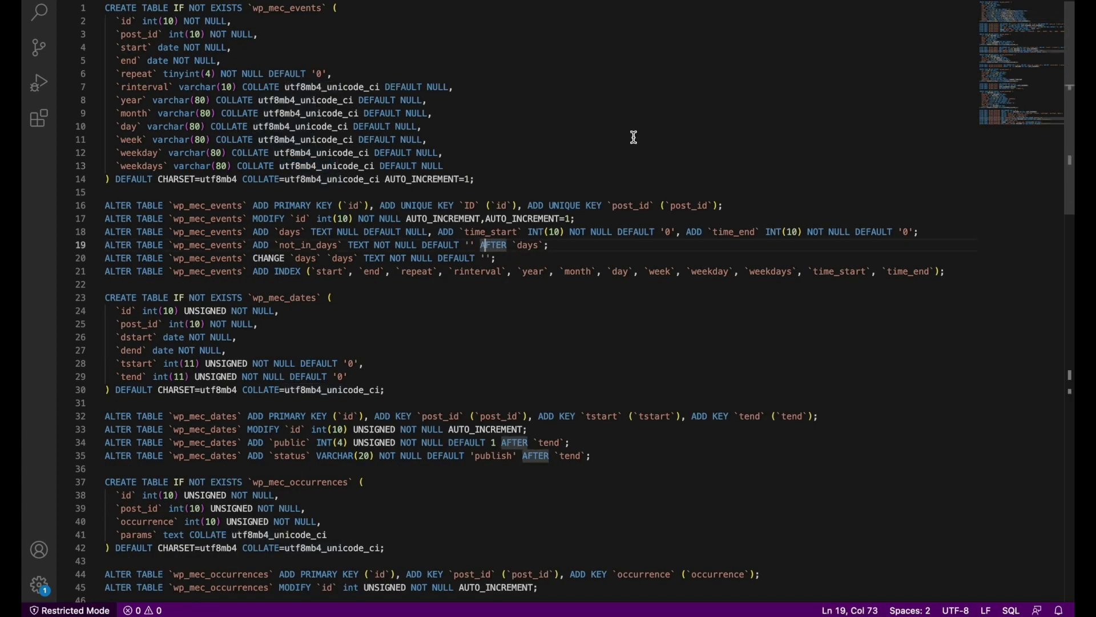
key("ctrl+a")
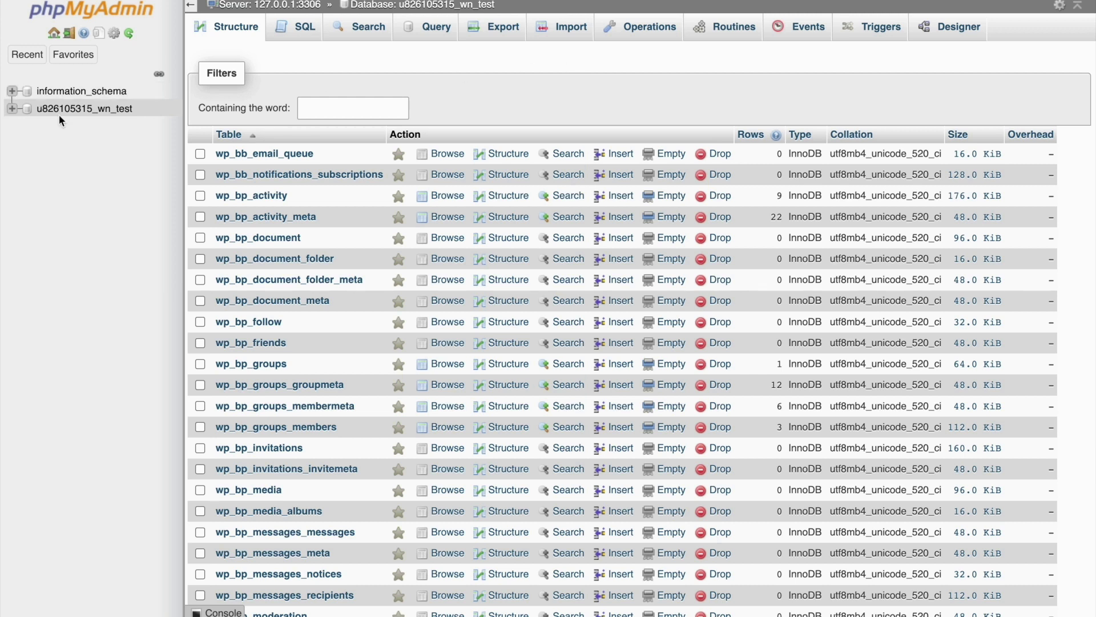
left_click(64, 109)
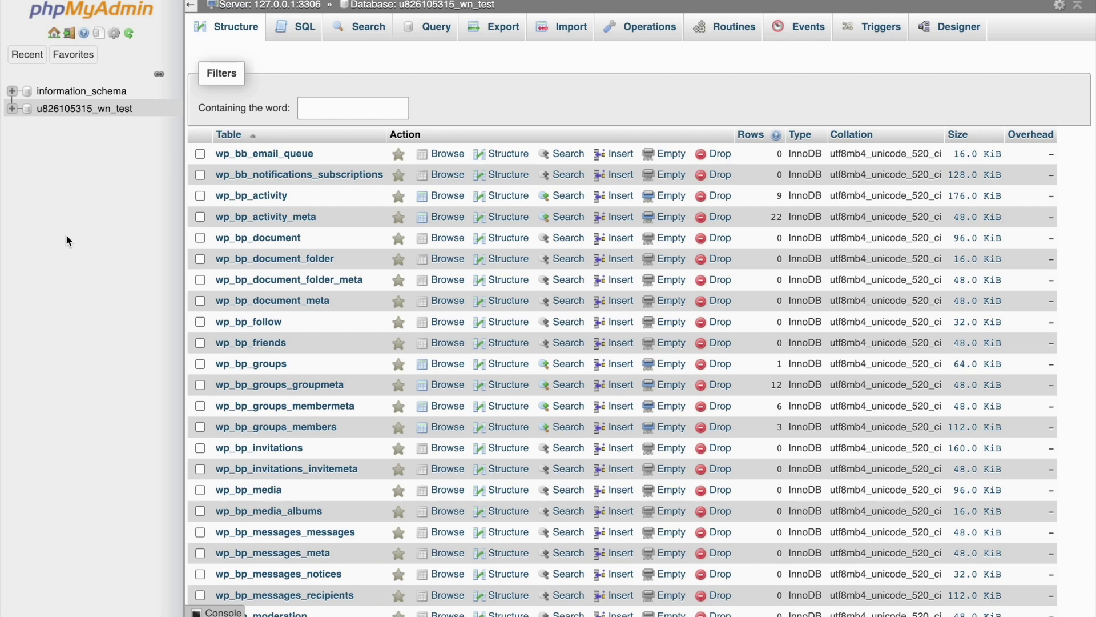
left_click(502, 27)
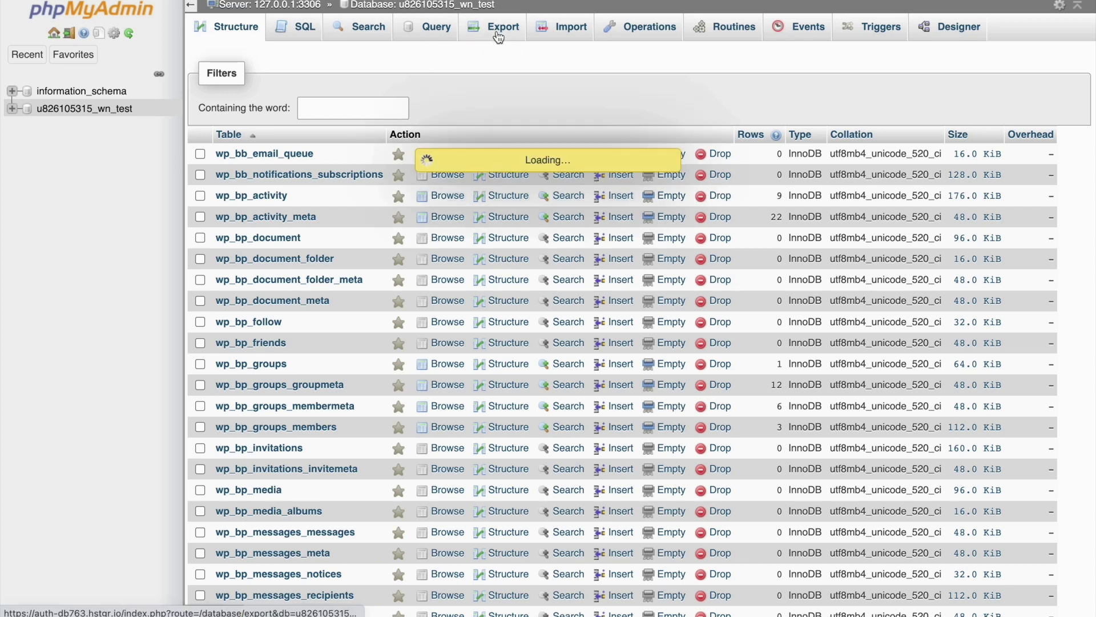
left_click(503, 27)
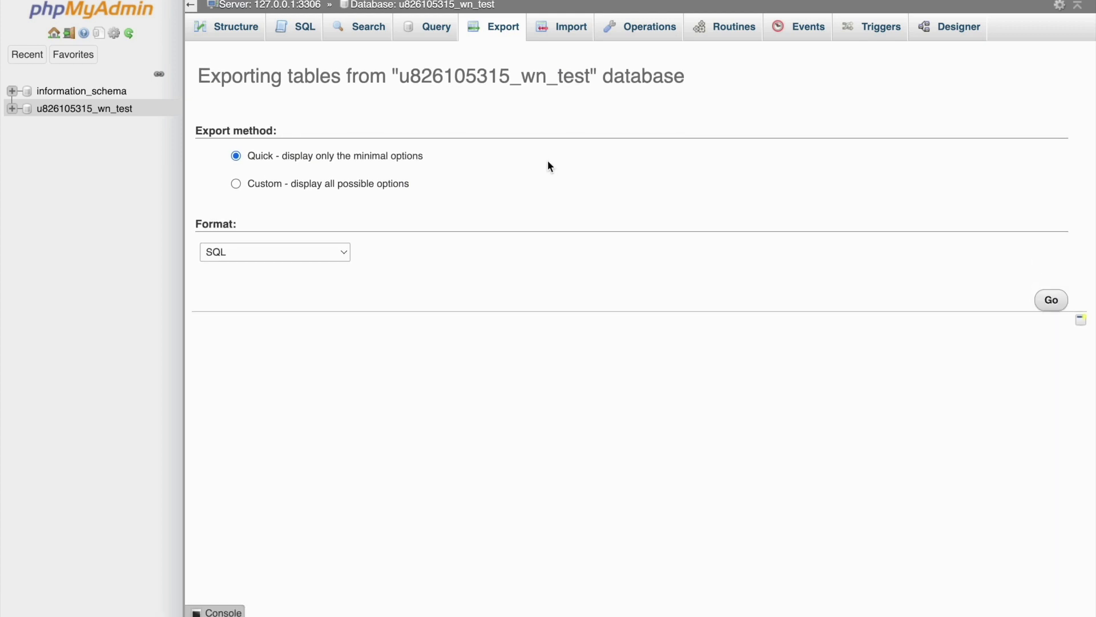
left_click(236, 27)
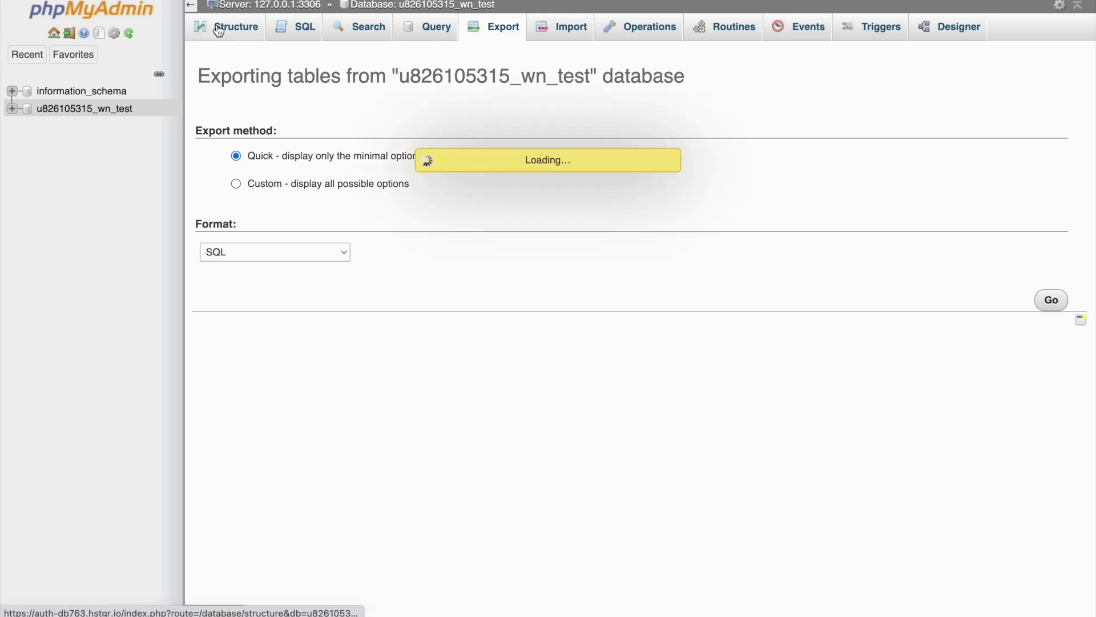
left_click(238, 28)
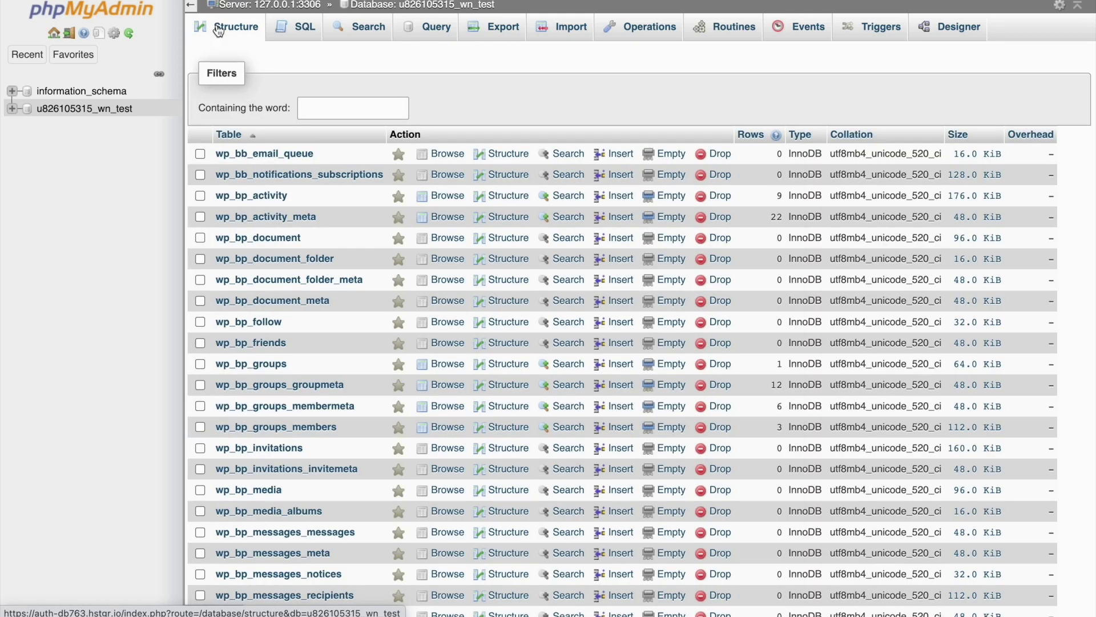
Tick the six wp_mec_* tables, choose Drop, and confirm the DROP TABLE query
scroll("down", 3)
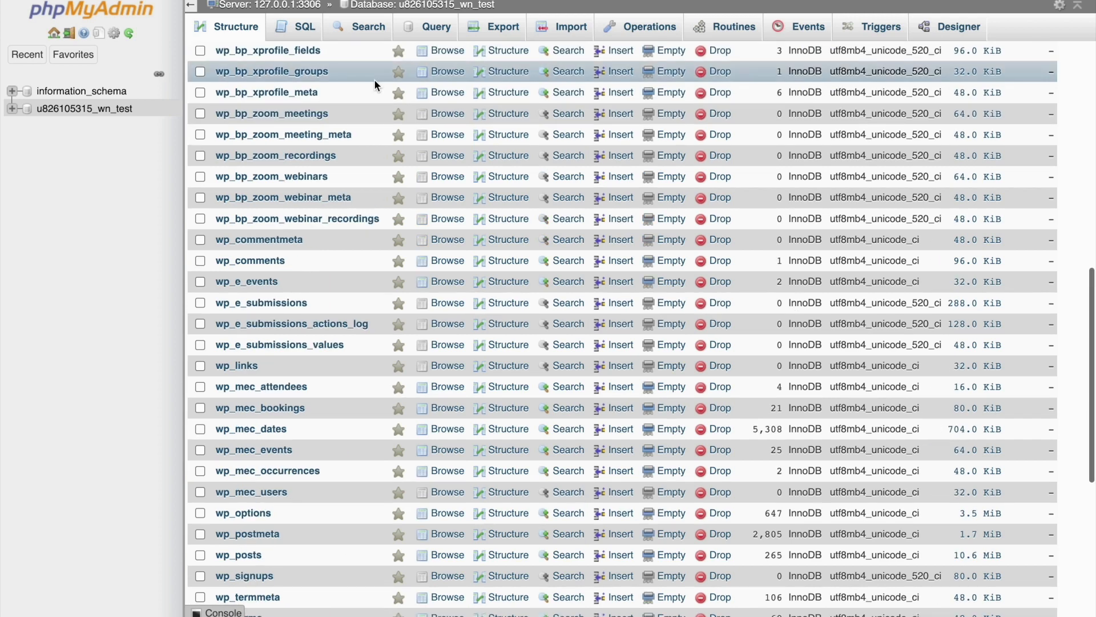
scroll("down", 3)
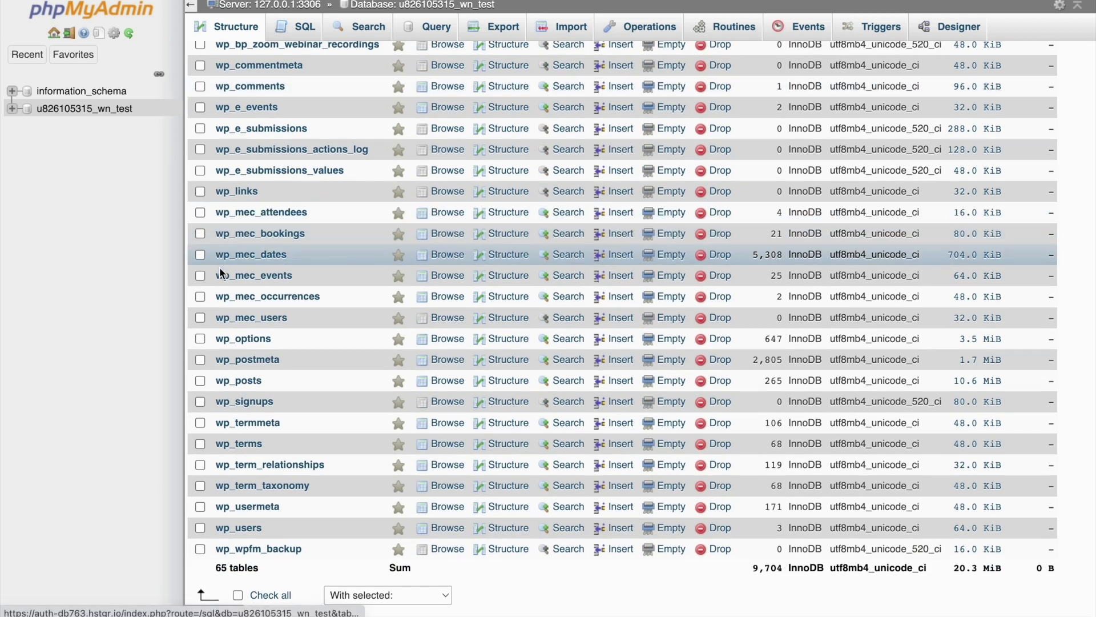
mouse_move(223, 317)
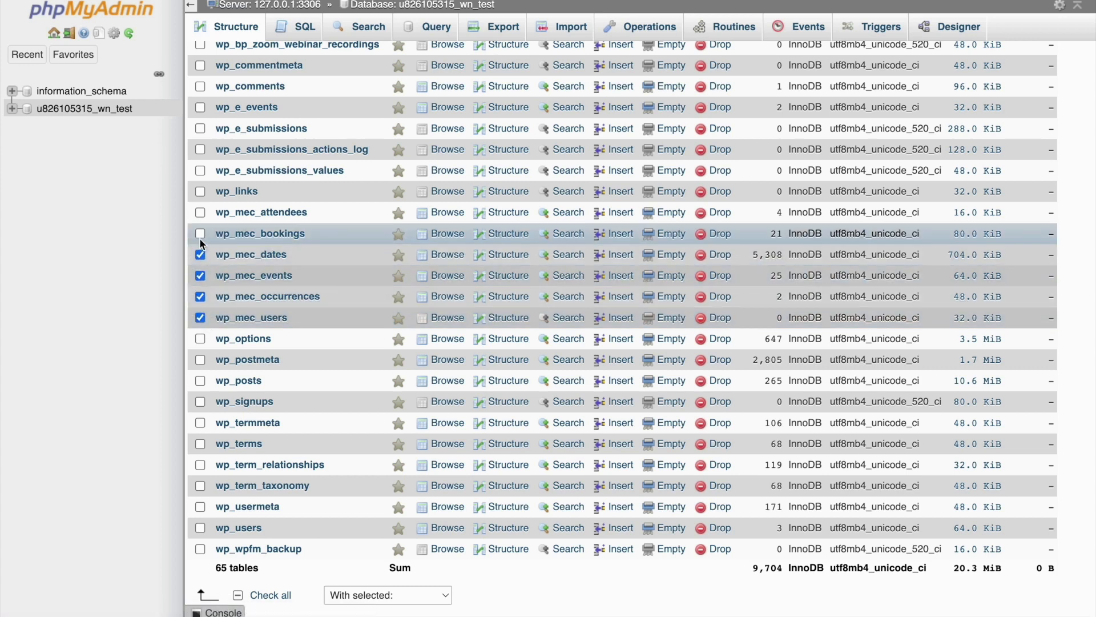
left_click(200, 233)
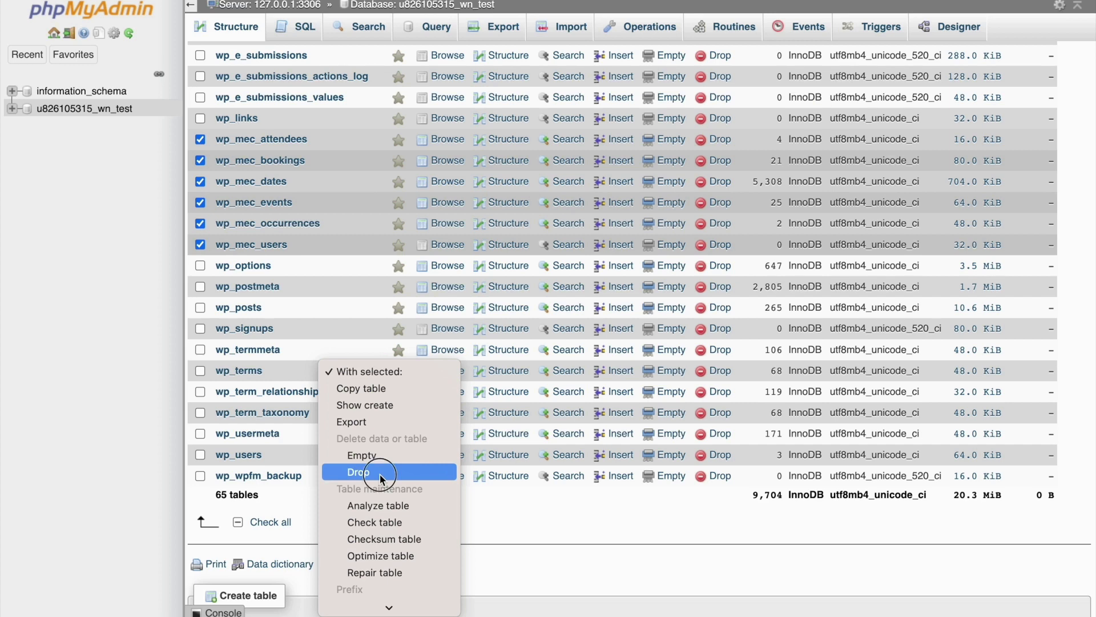
left_click(359, 472)
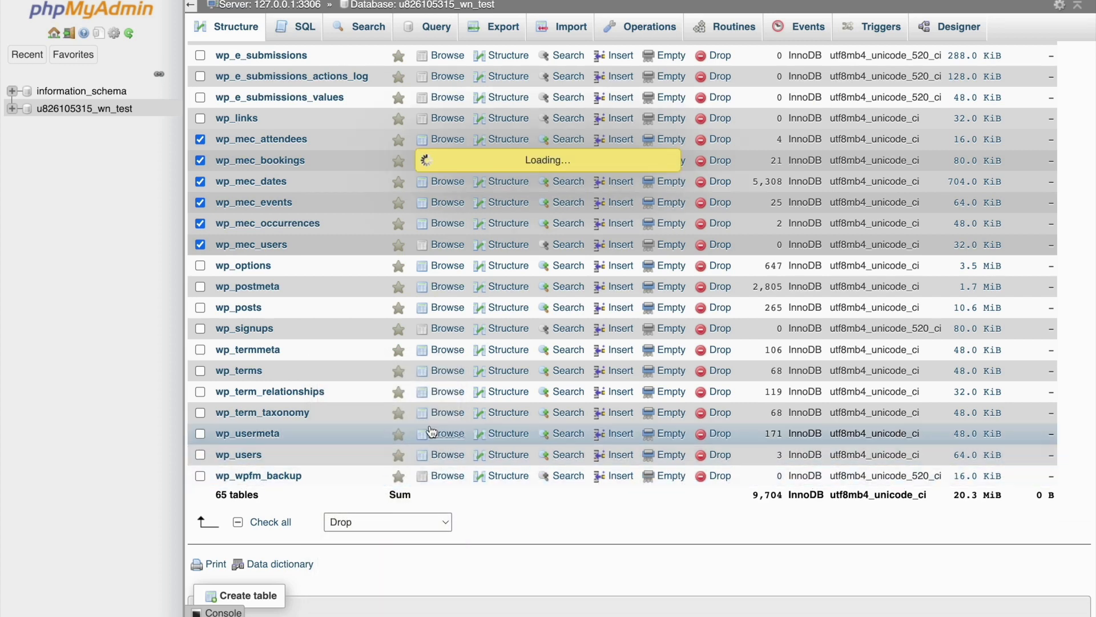
left_click(389, 522)
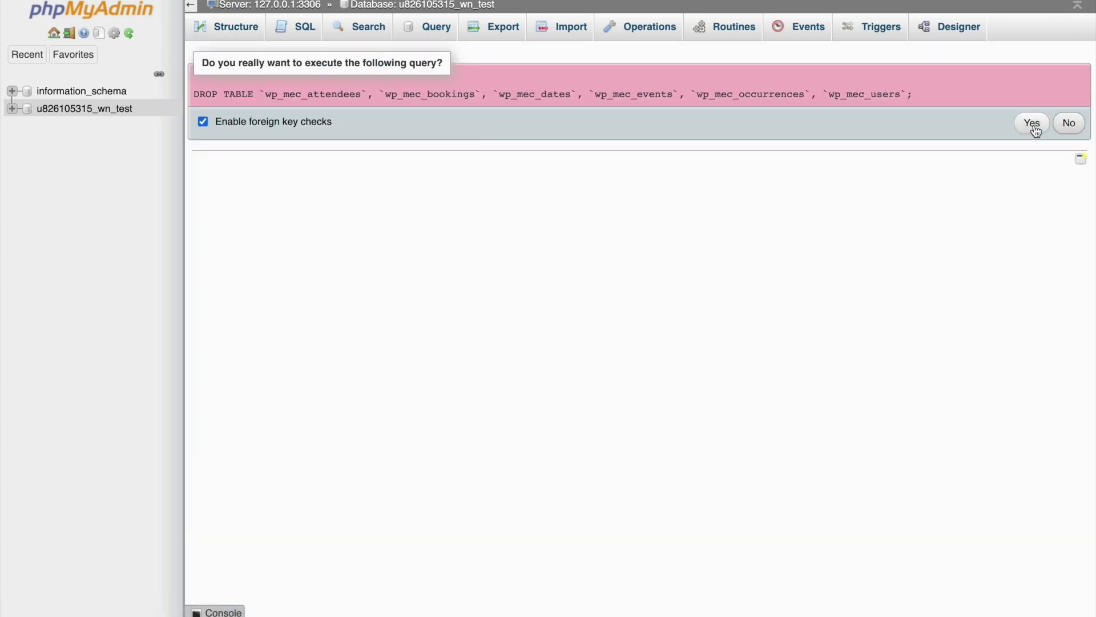
left_click(1031, 122)
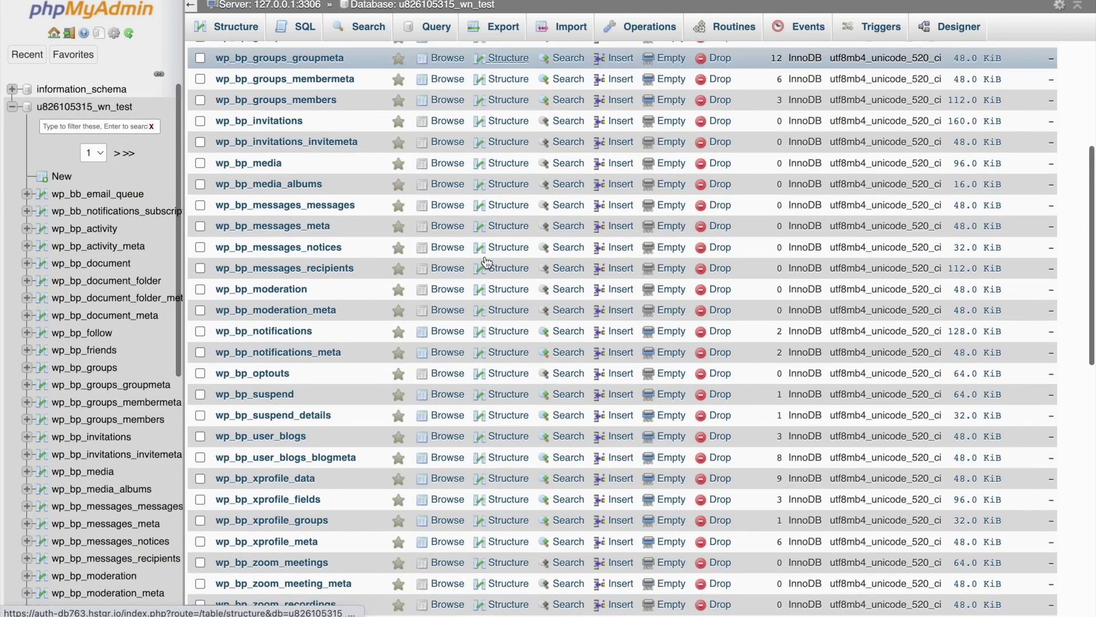
scroll("down", 3)
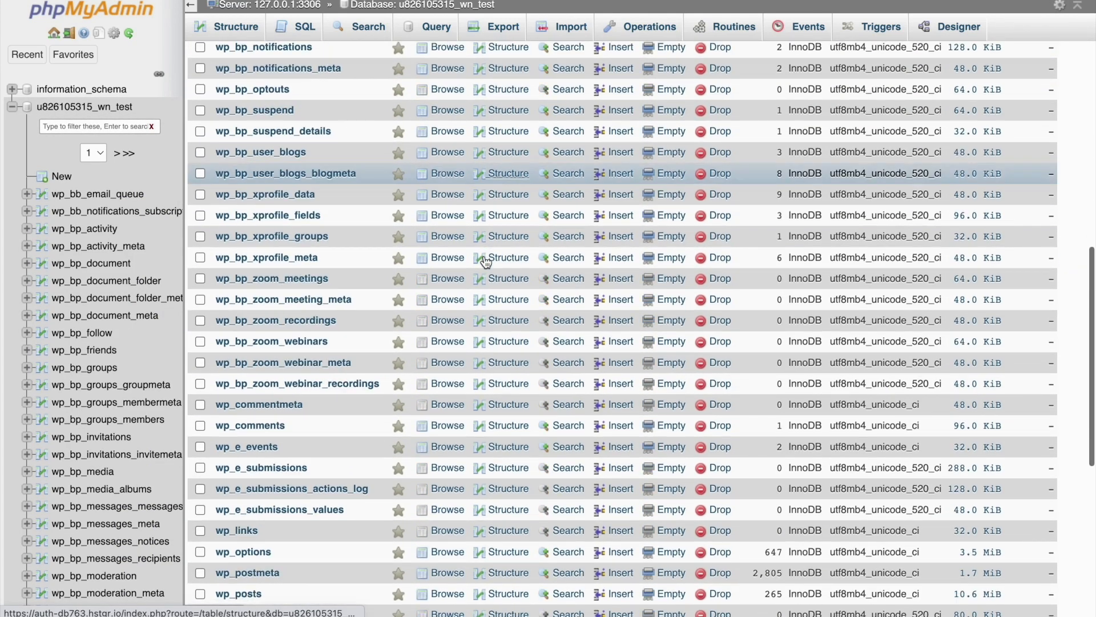
scroll("down", 3)
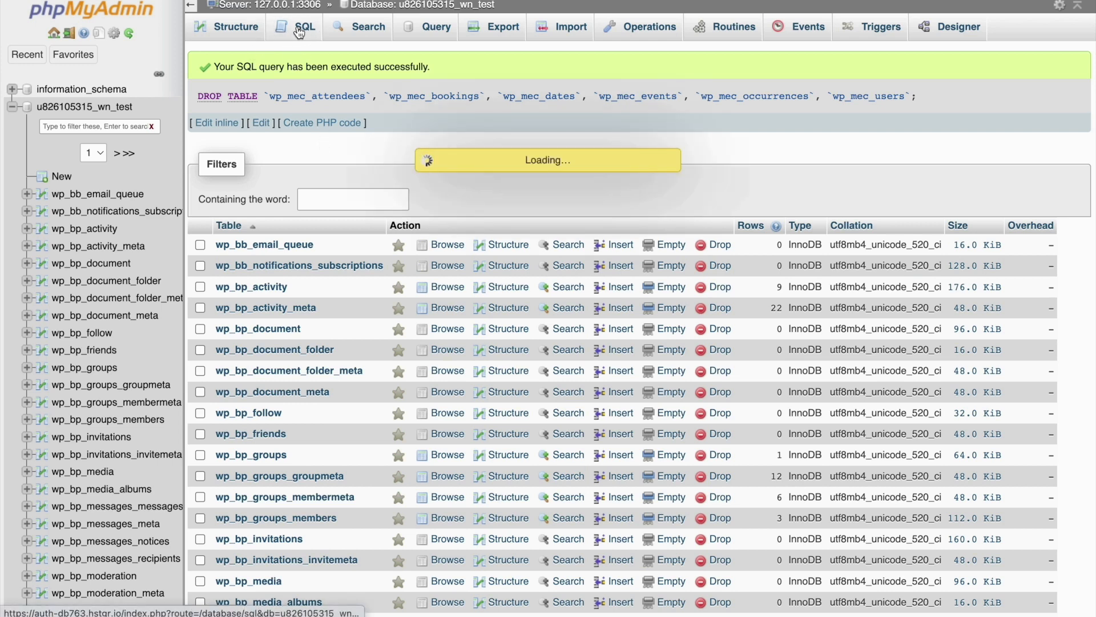
Run the pasted install.sql queries in the SQL editor to recreate the wp_mec tables
left_click(303, 27)
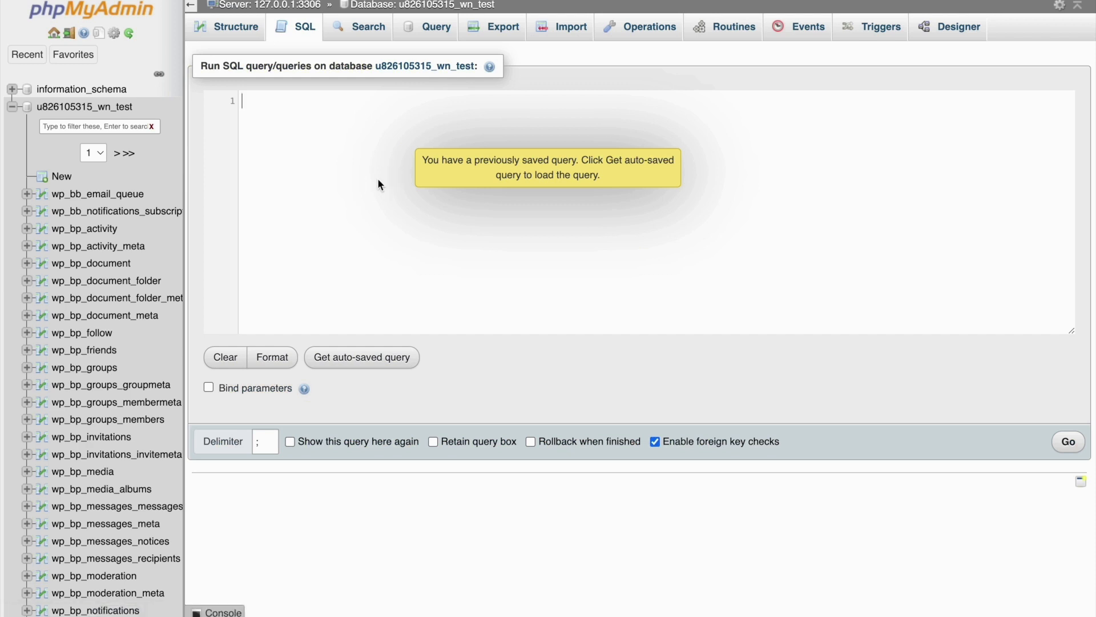
left_click(361, 357)
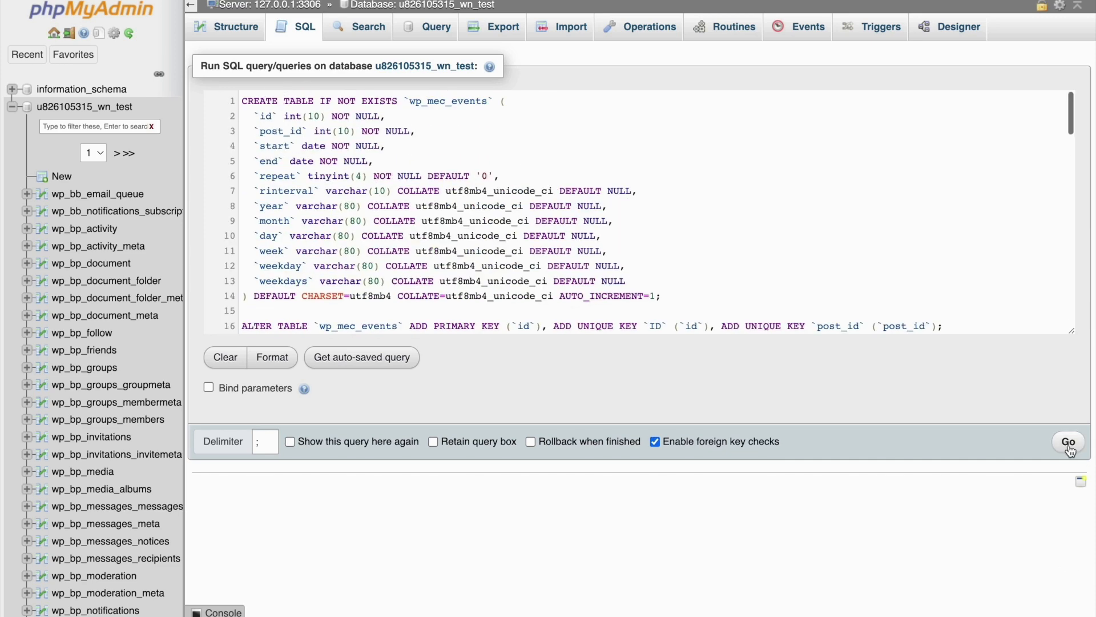
left_click(1067, 441)
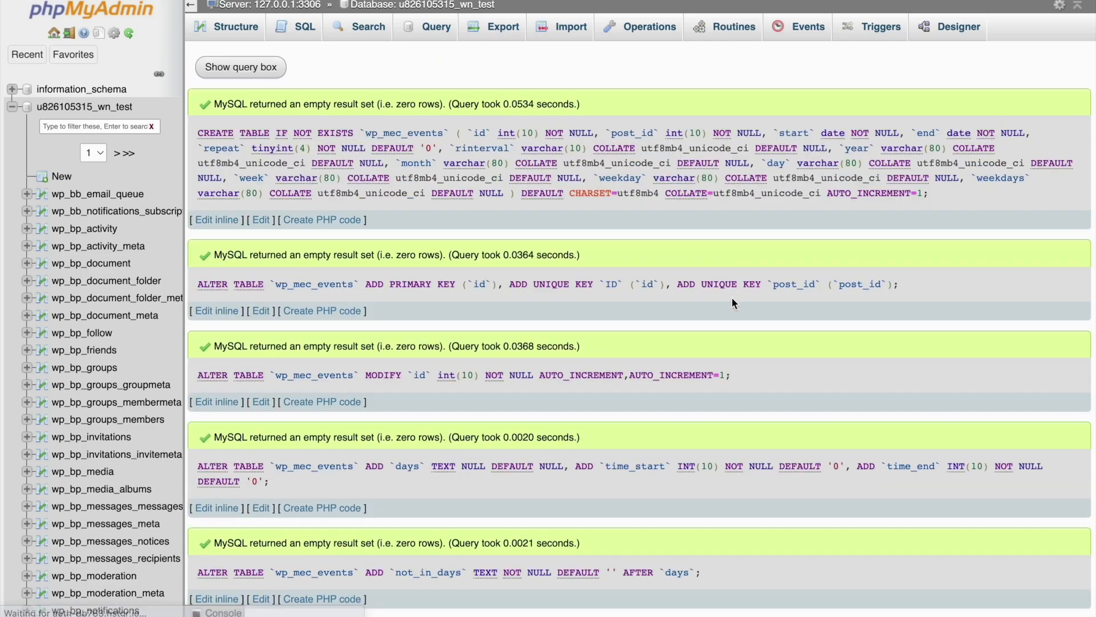
scroll("down", 3)
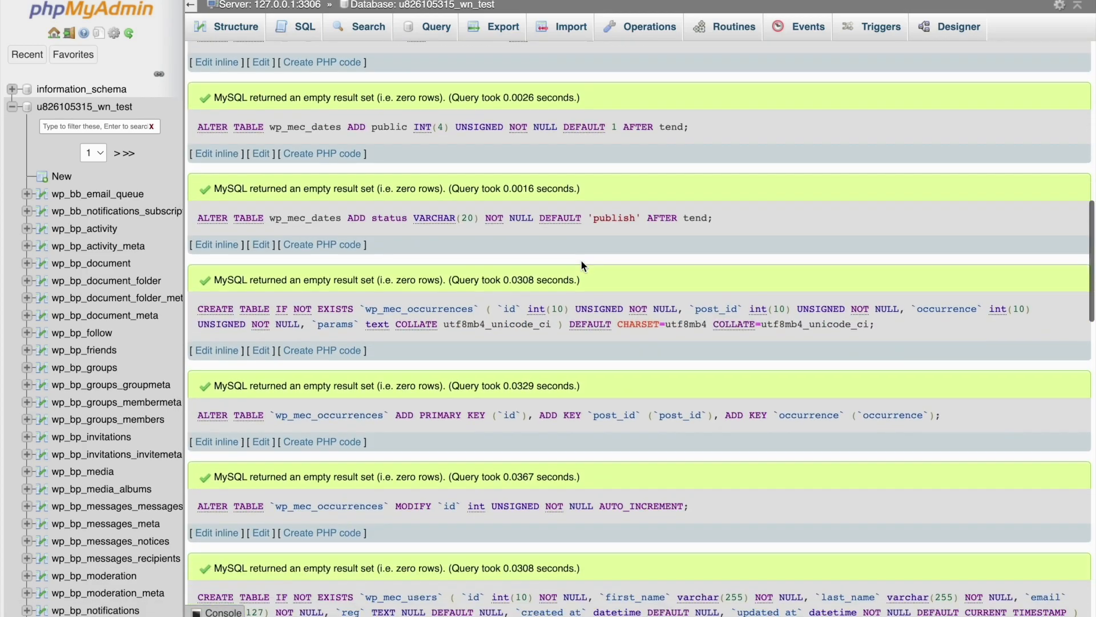
scroll("down", 3)
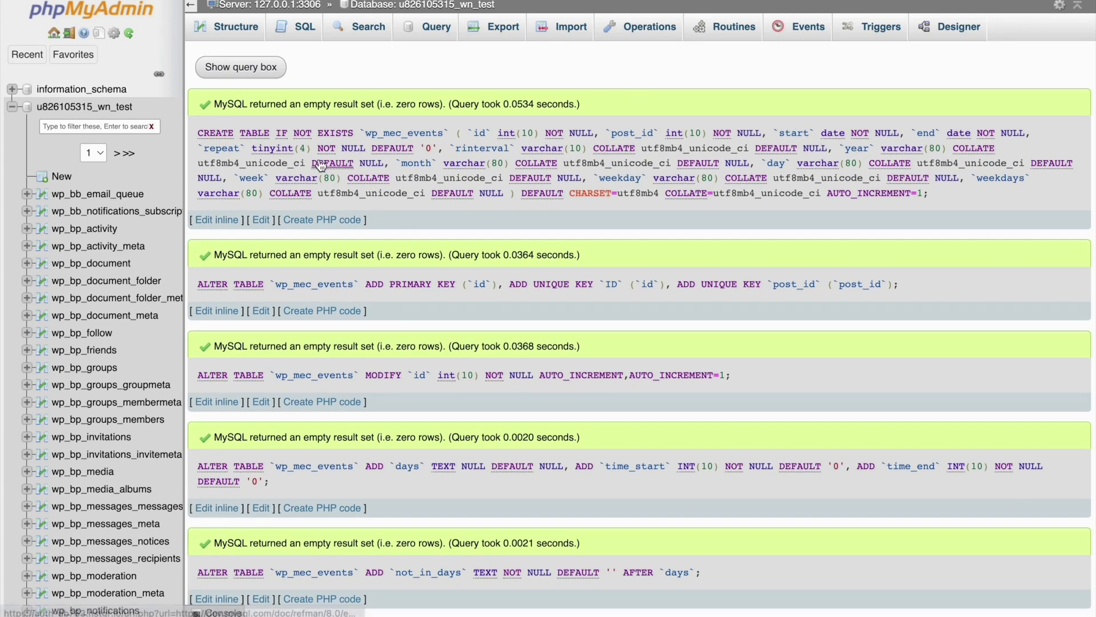
Return to the database's Structure view listing the recreated tables
left_click(78, 107)
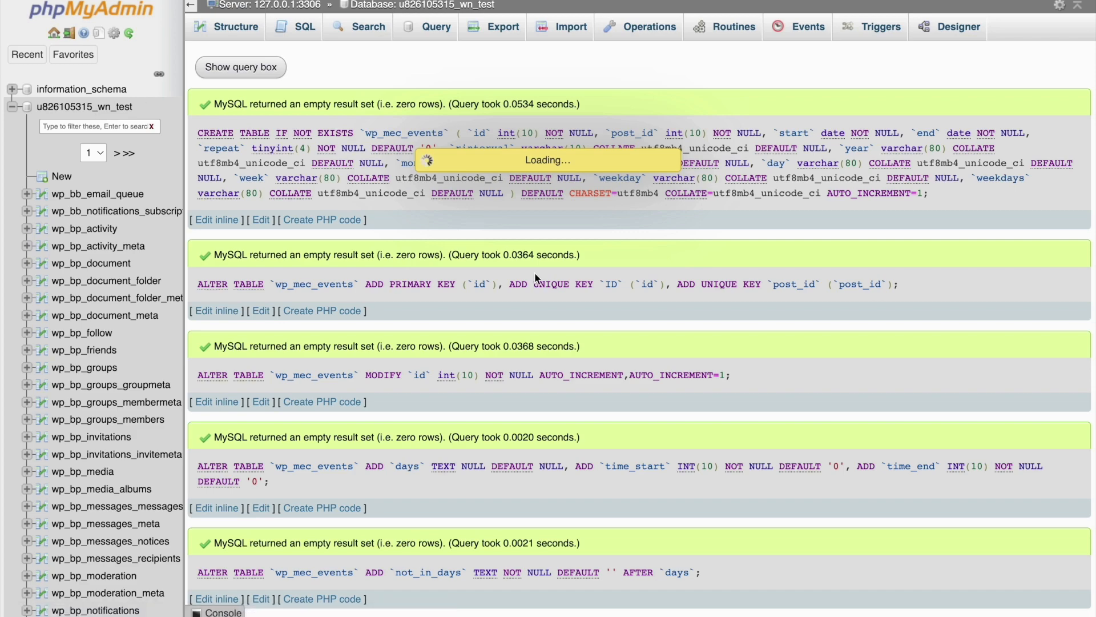
left_click(242, 27)
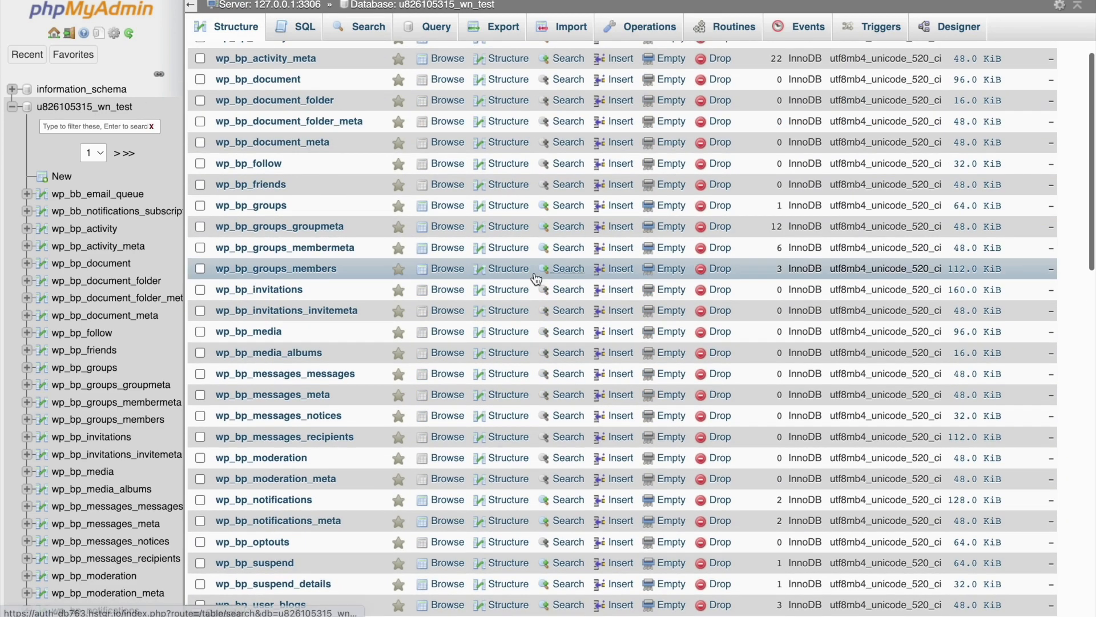
scroll("down", 3)
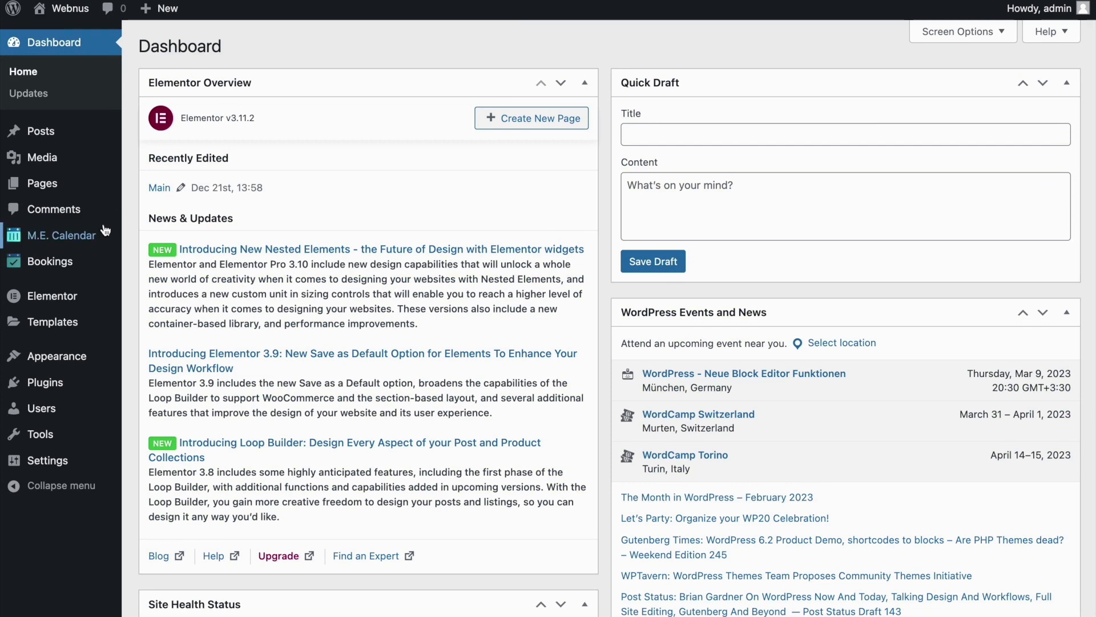
Show the M.E. Calendar dashboard with its Upcoming Events box still empty
left_click(61, 236)
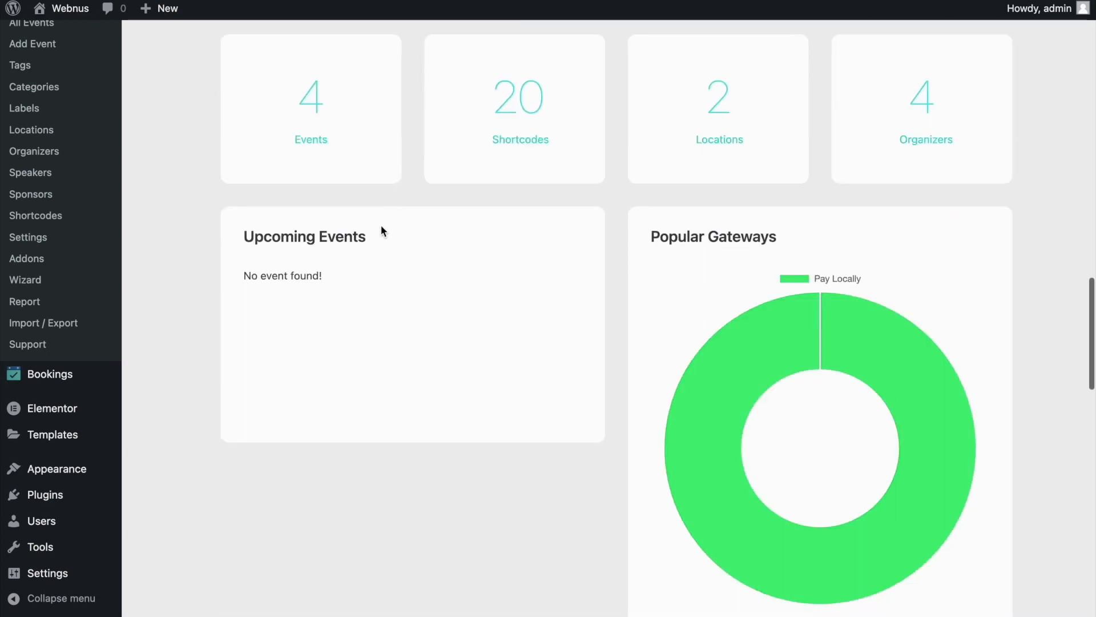
mouse_move(283, 292)
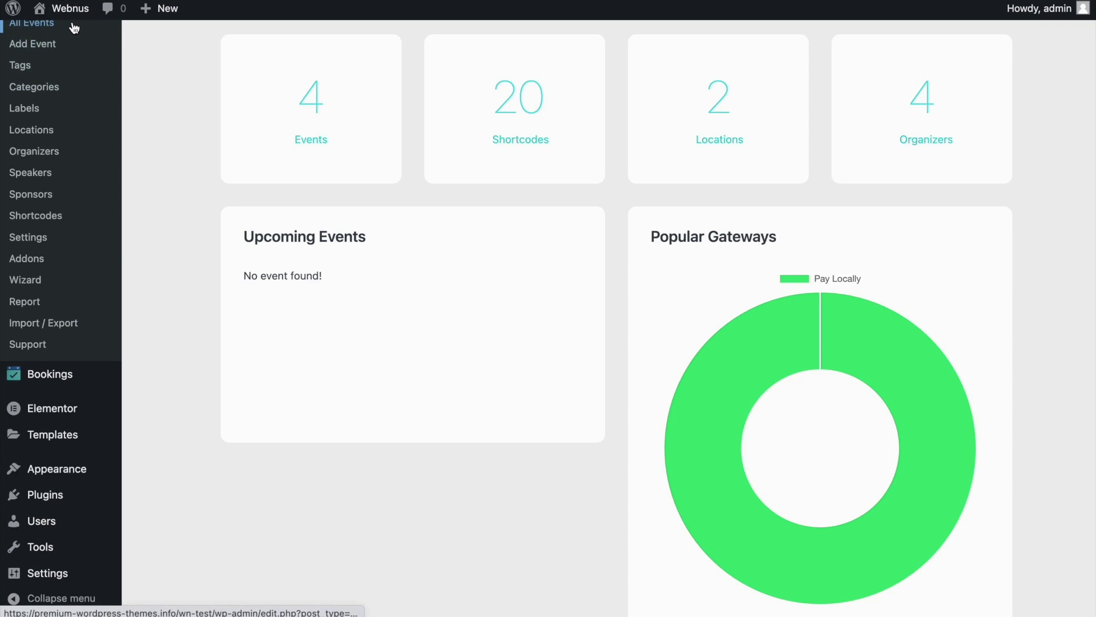
Update the Astronomy Online Seminar event from All Events and return to the calendar dashboard
left_click(27, 23)
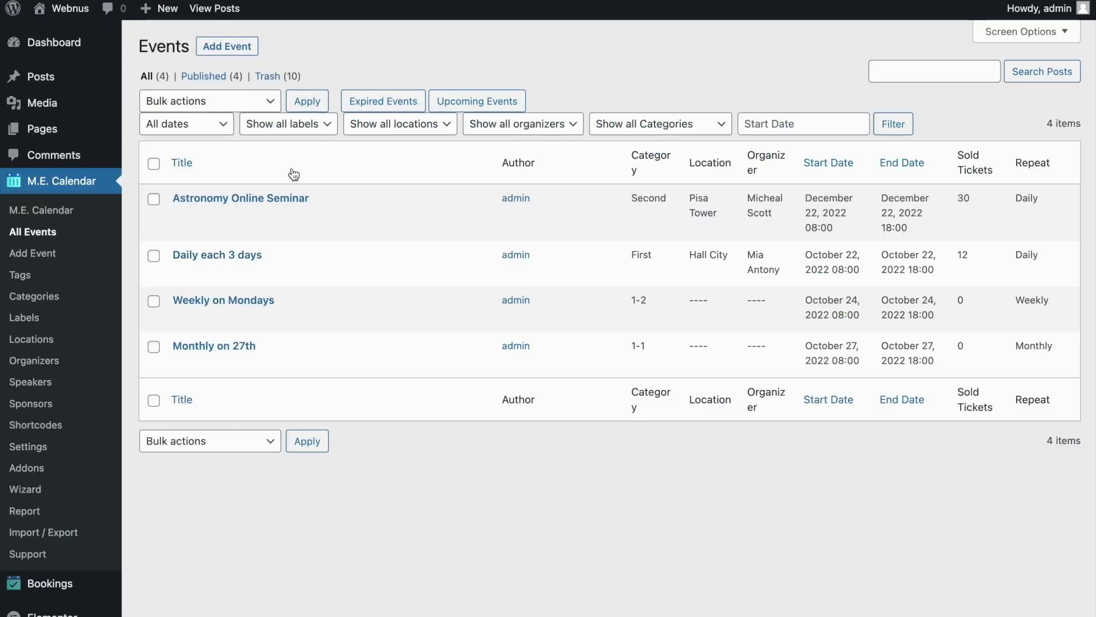
mouse_move(256, 200)
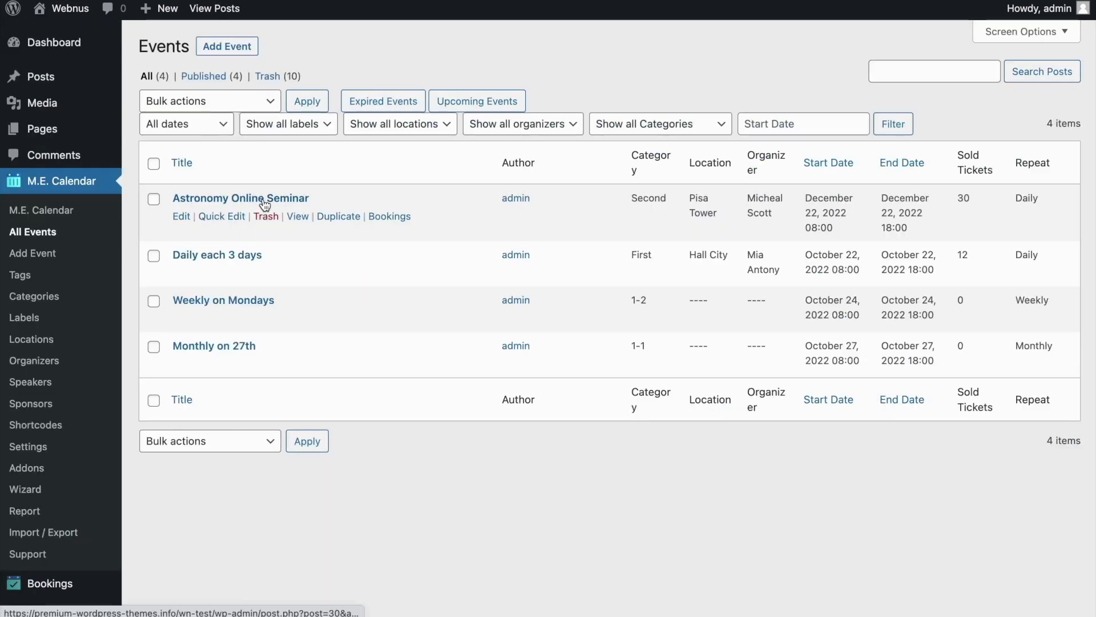
left_click(240, 199)
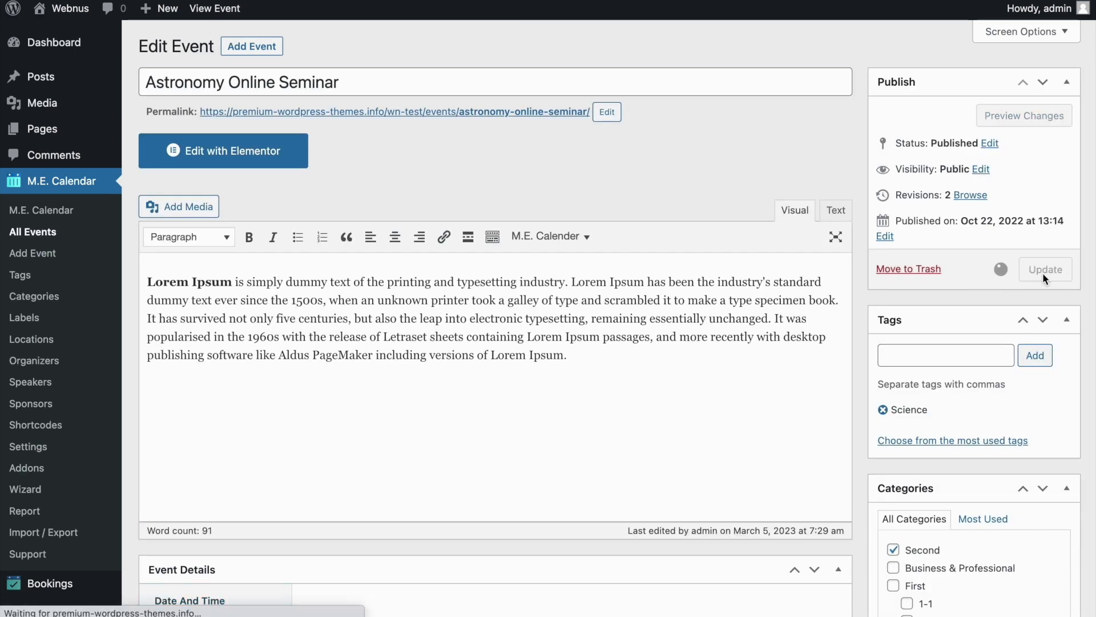
left_click(1046, 268)
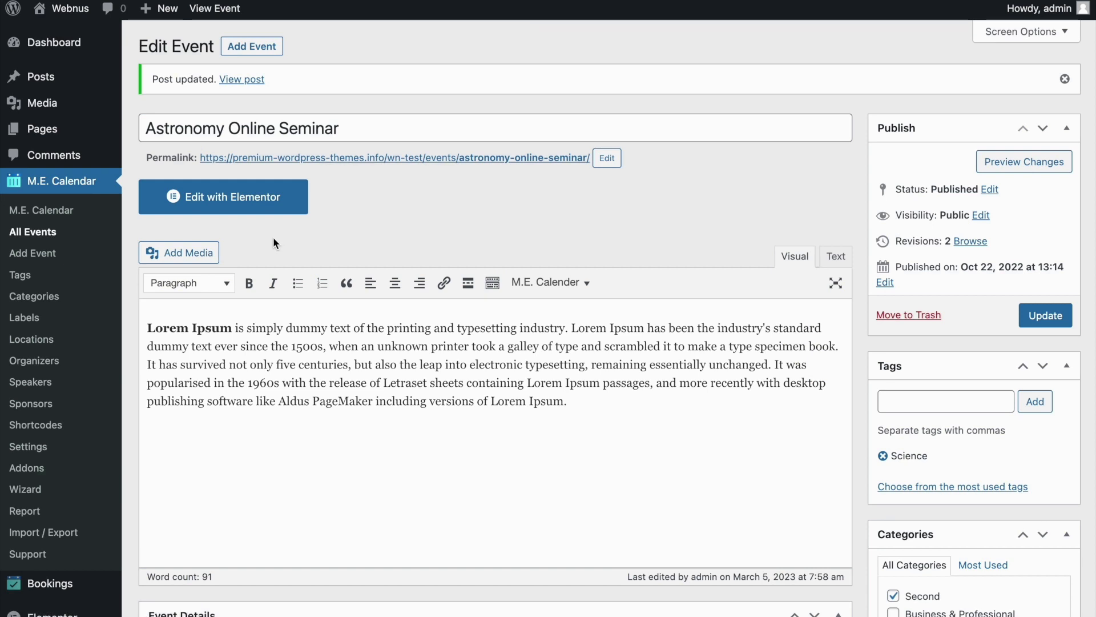
left_click(57, 180)
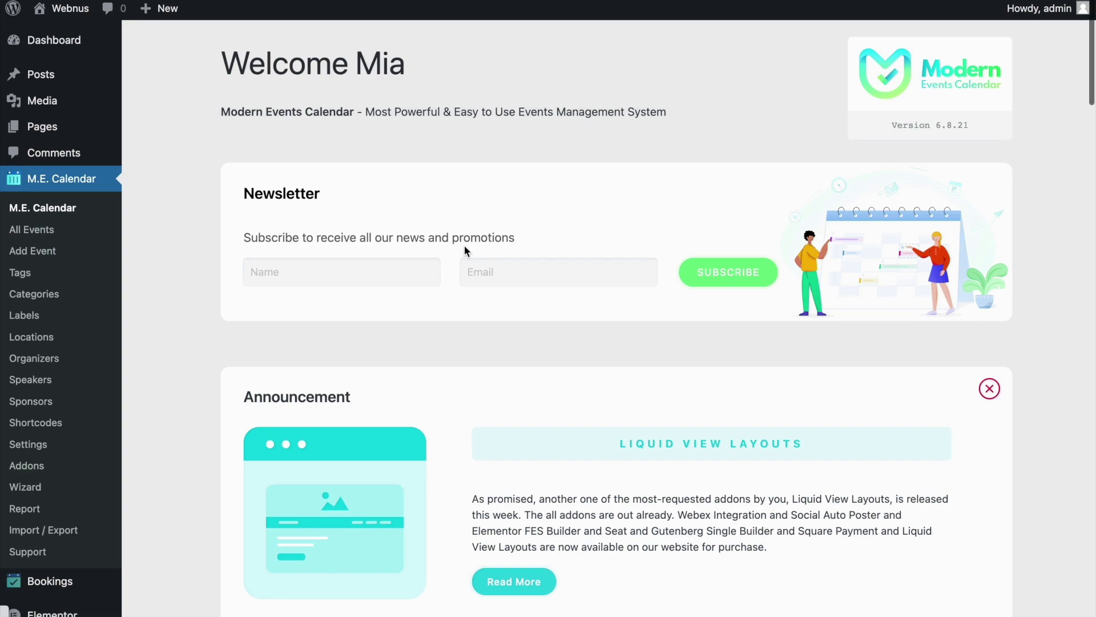
Reveal the Upcoming Events box listing daily Astronomy Online Seminar dates from 5 March at Pisa Tower
scroll("down", 3)
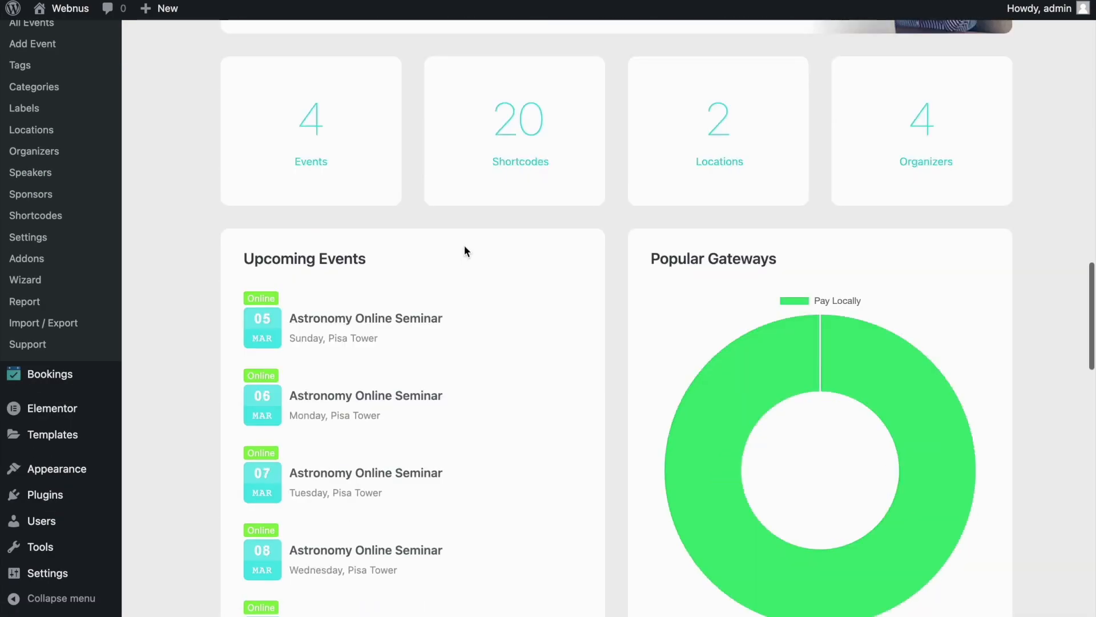
scroll("down", 3)
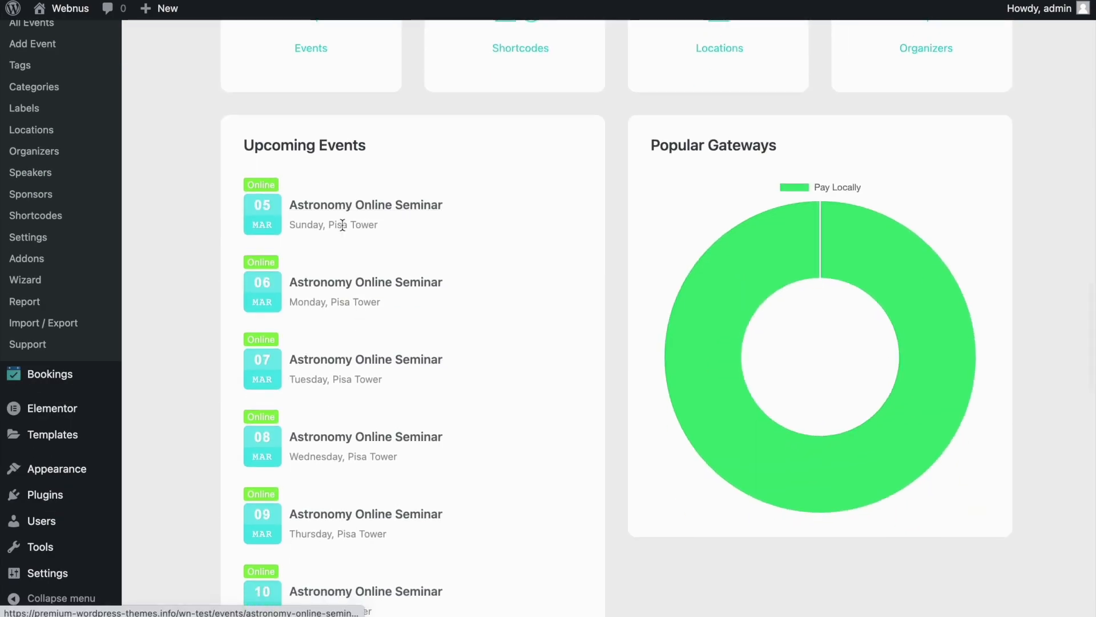